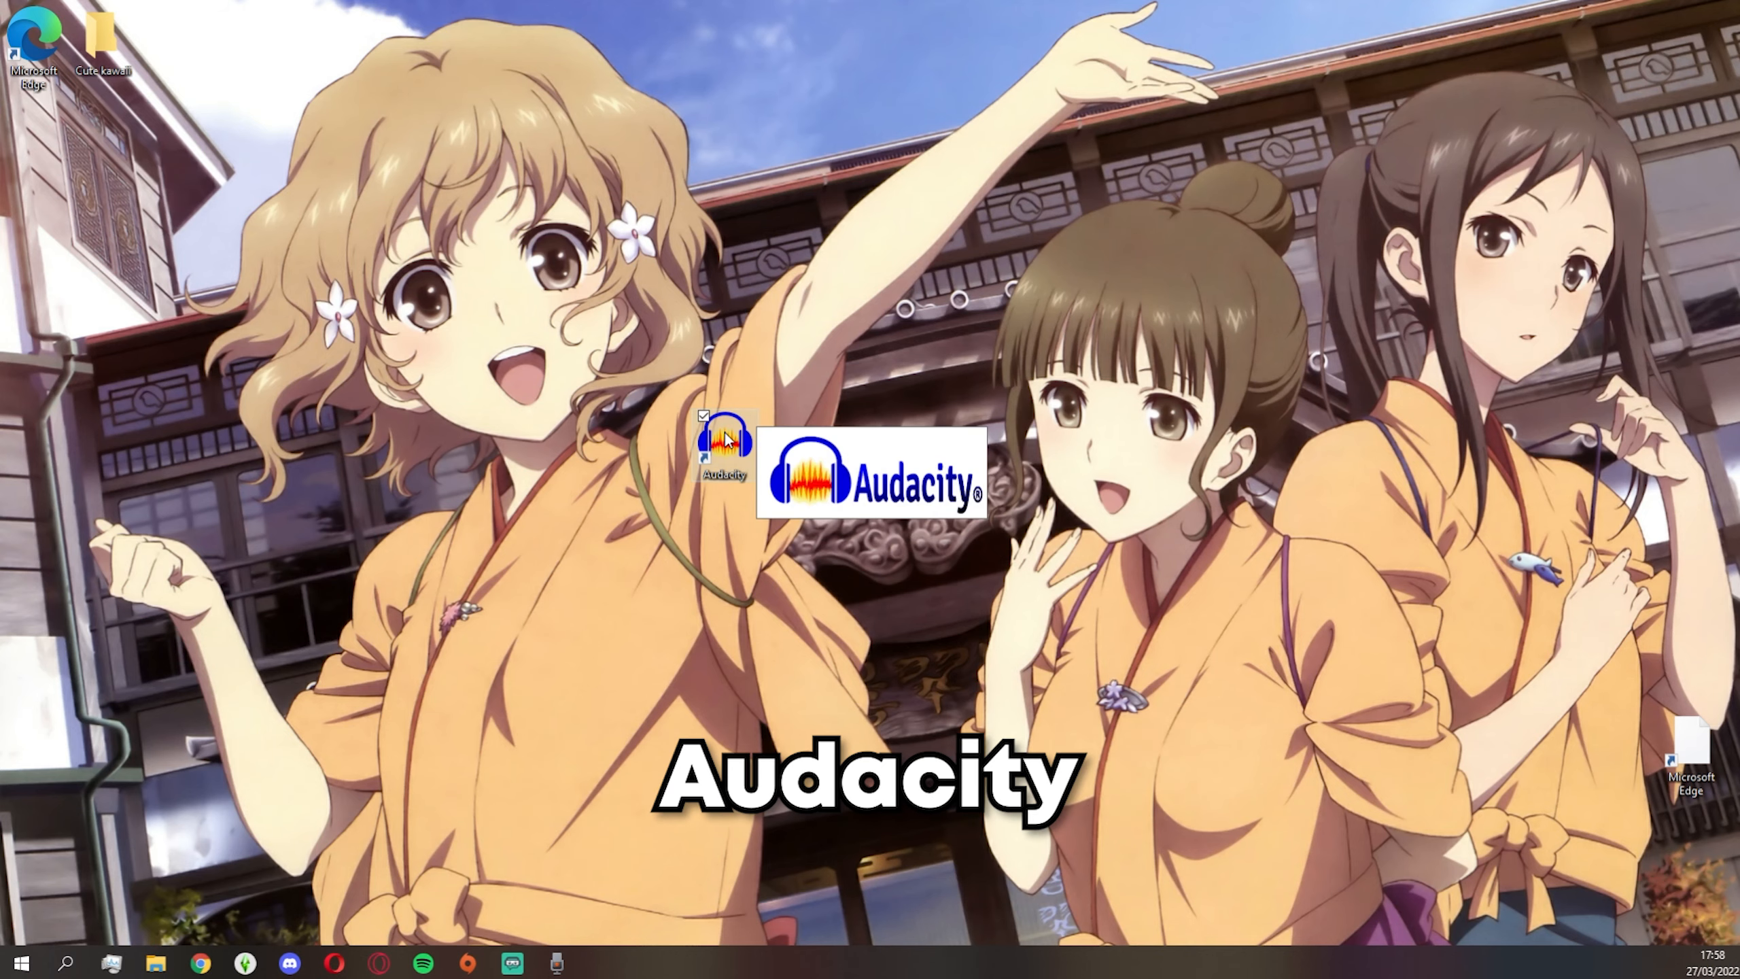
# - Launch Audacity from the desktop and dismiss the 'How to get help' notice
pyautogui.doubleClick(727, 444)
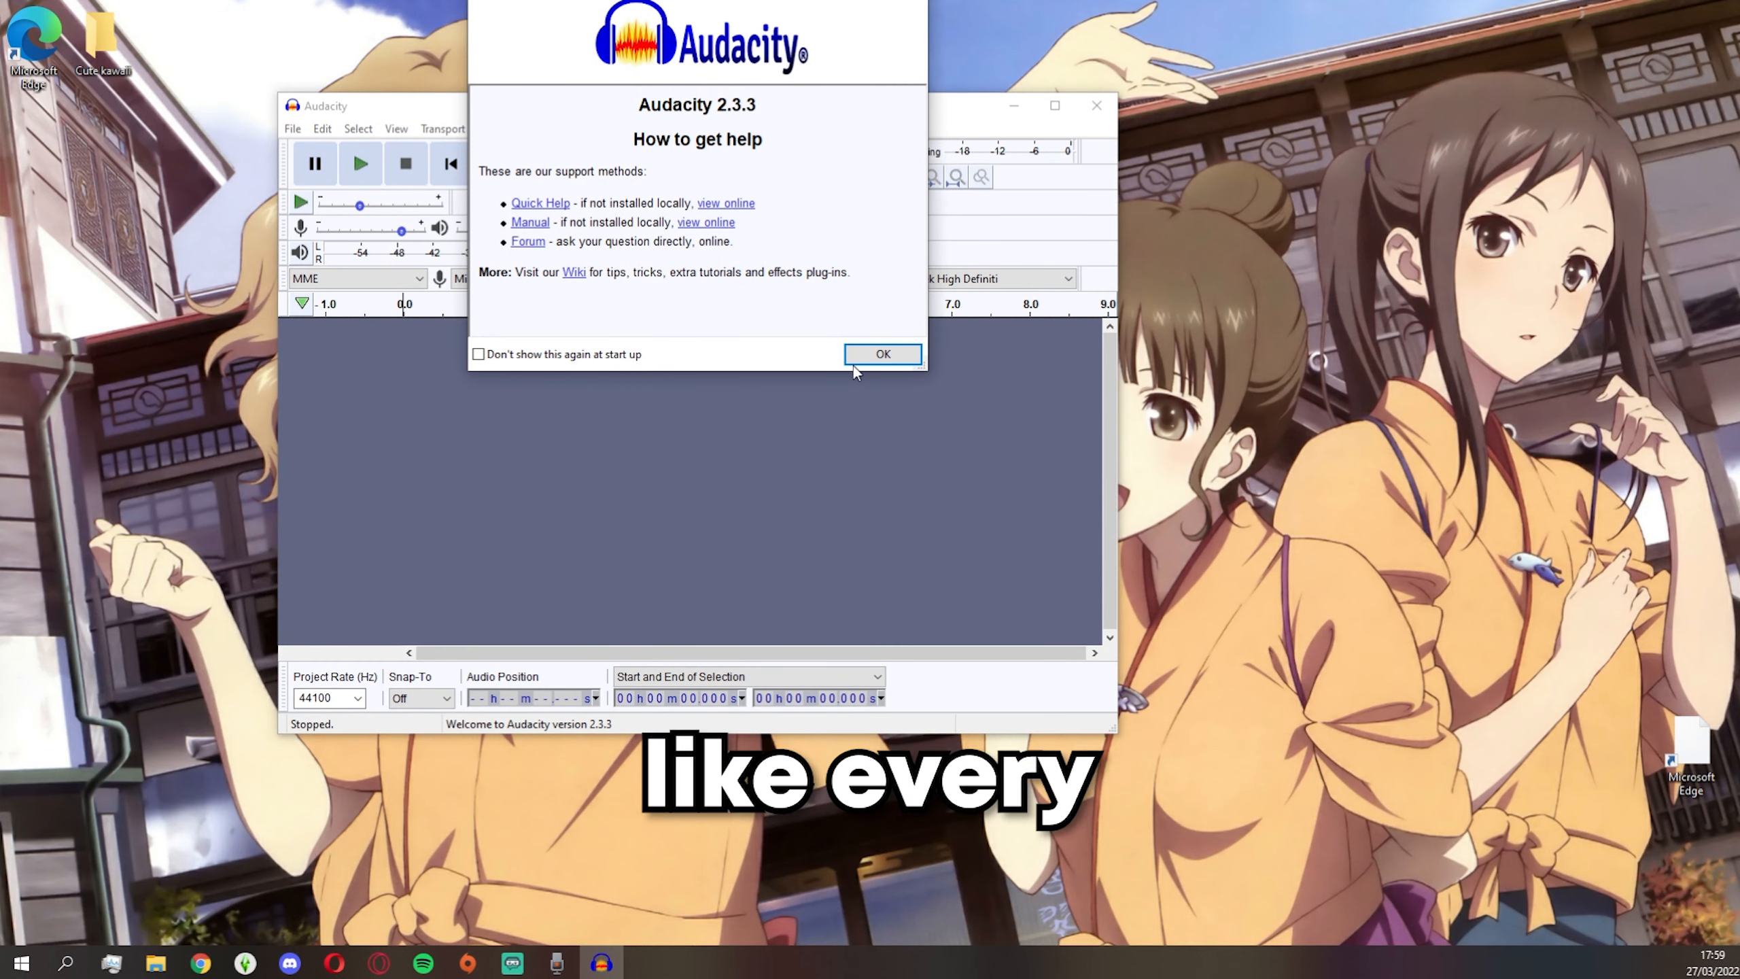
pyautogui.click(882, 352)
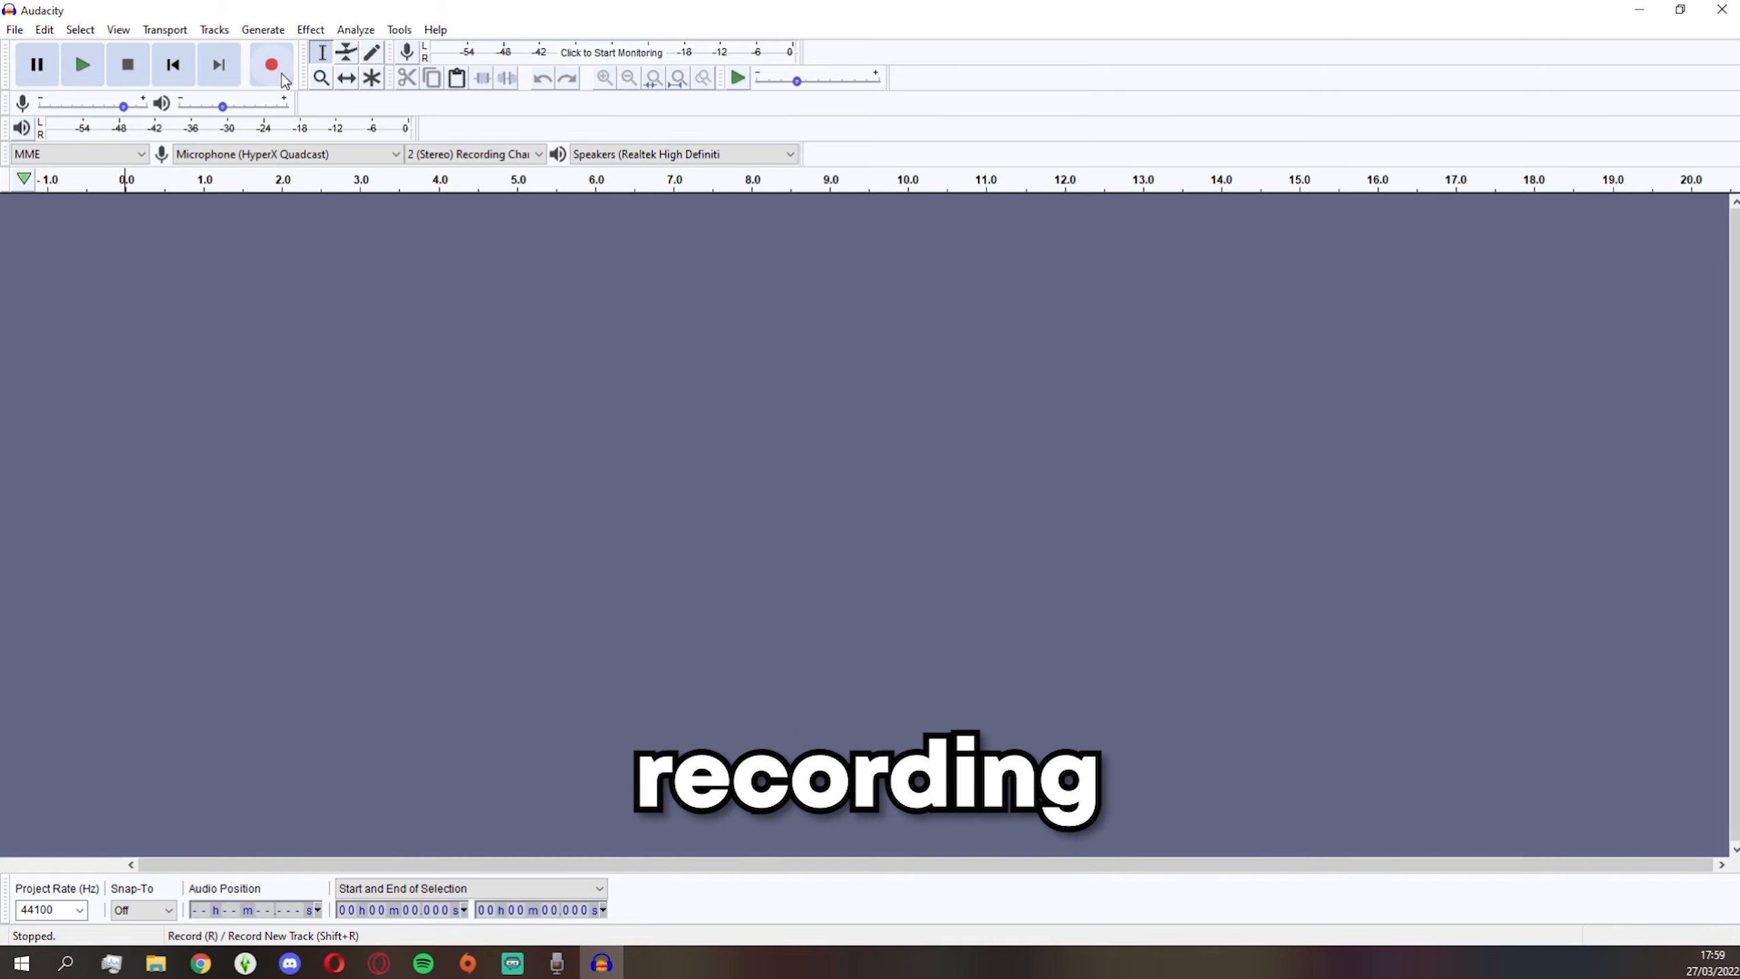
# - Record a ten-second stereo voice clip, then play it back with pauses to check it
pyautogui.click(270, 63)
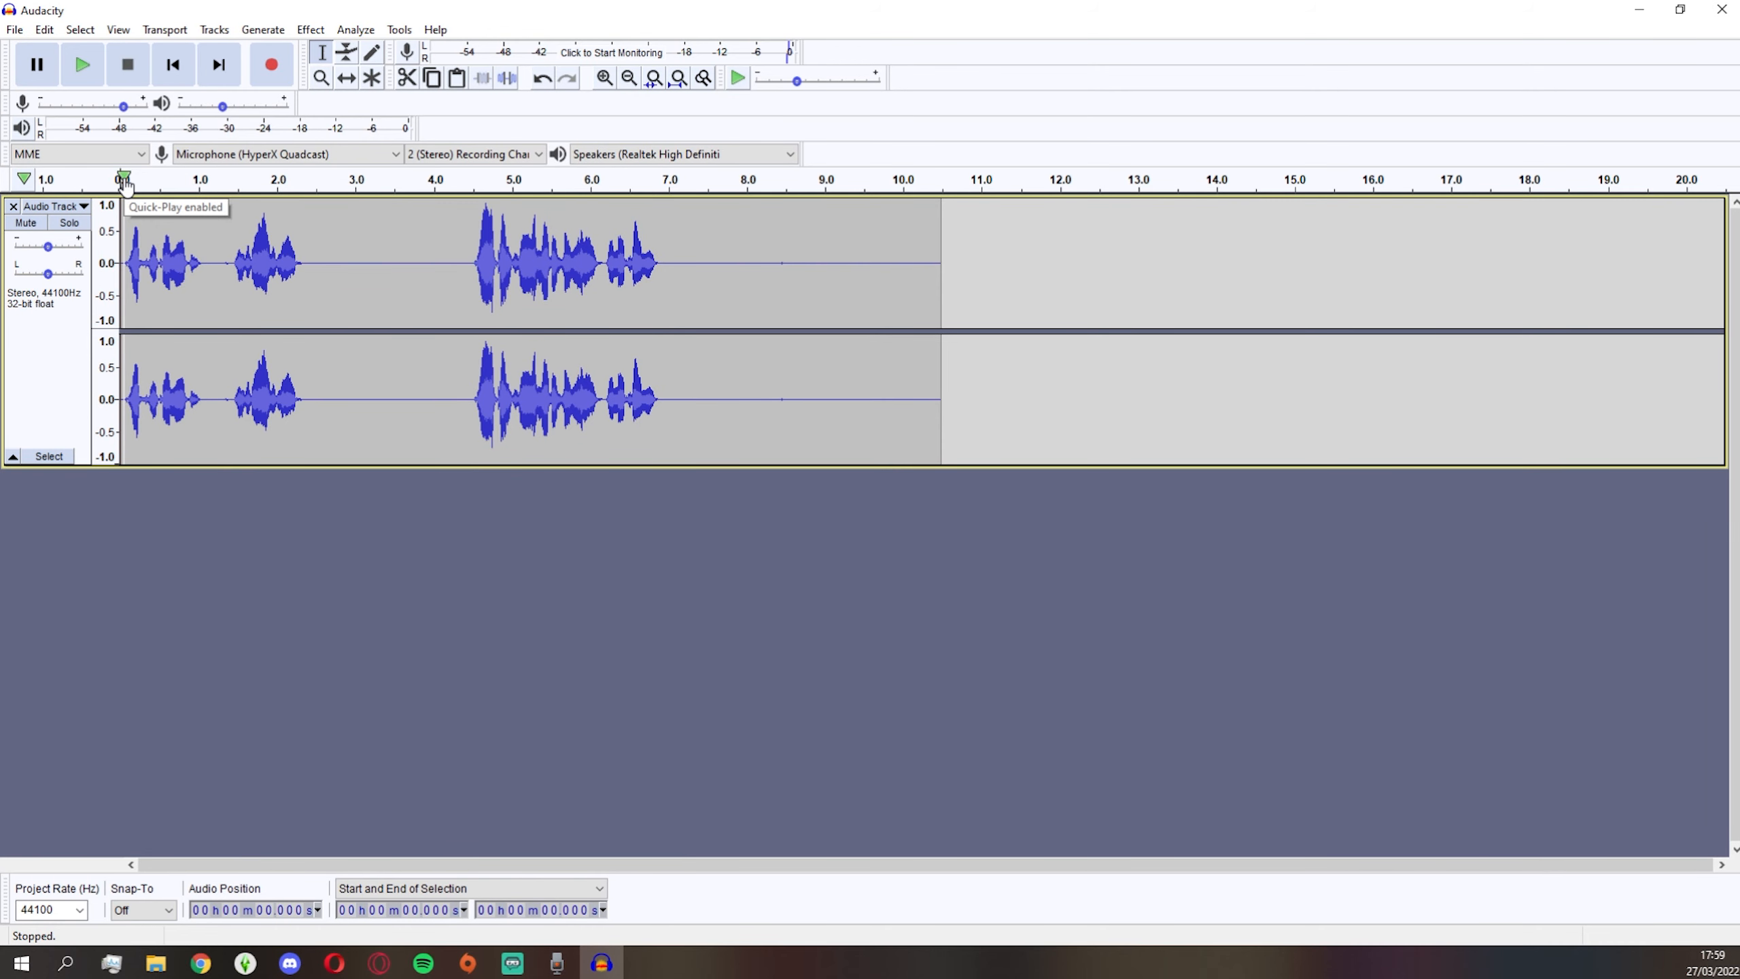
pyautogui.click(81, 63)
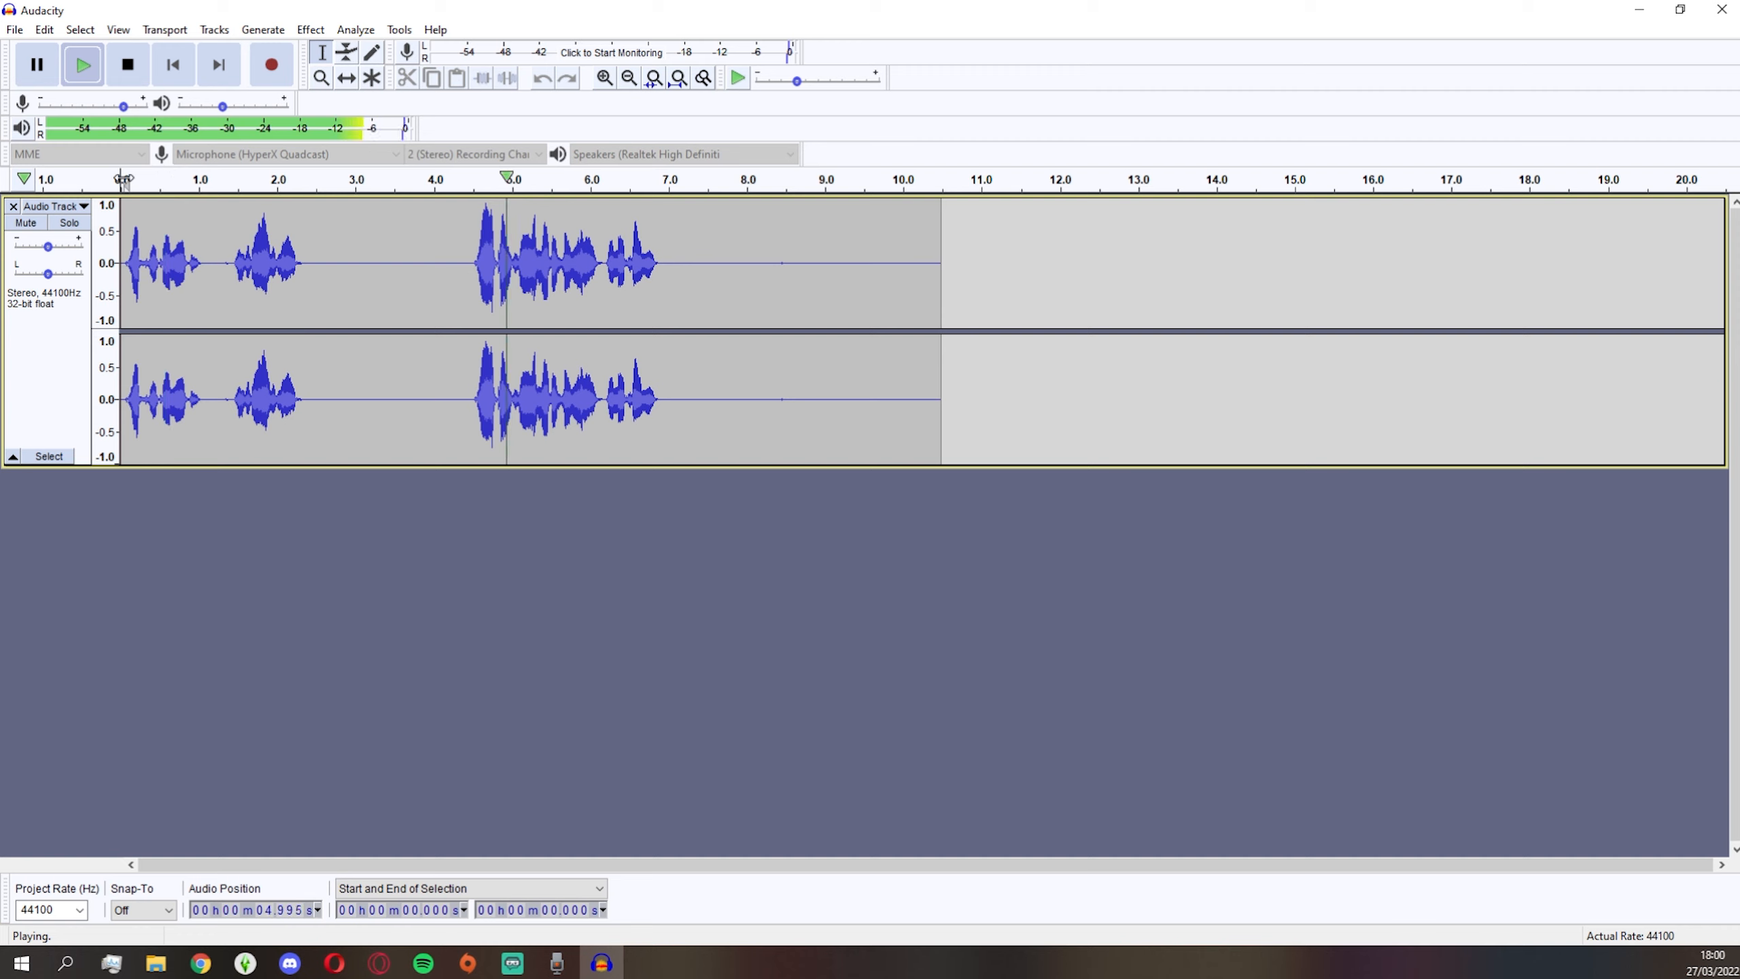
pyautogui.click(37, 64)
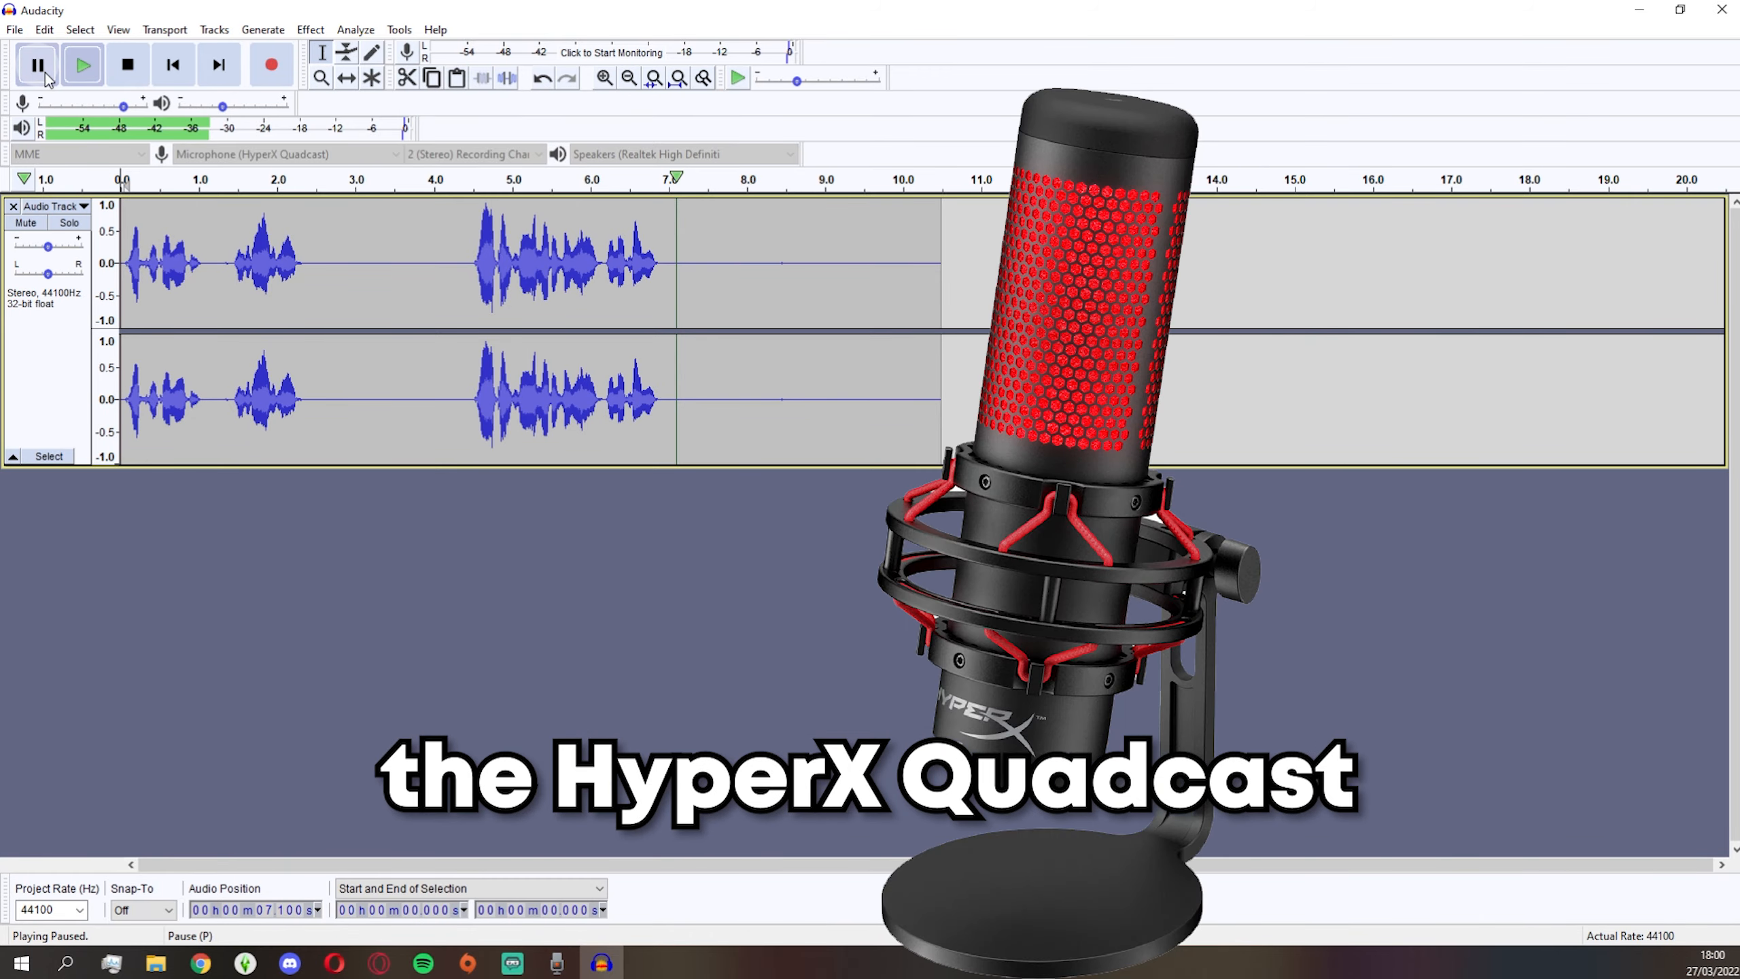
pyautogui.click(126, 63)
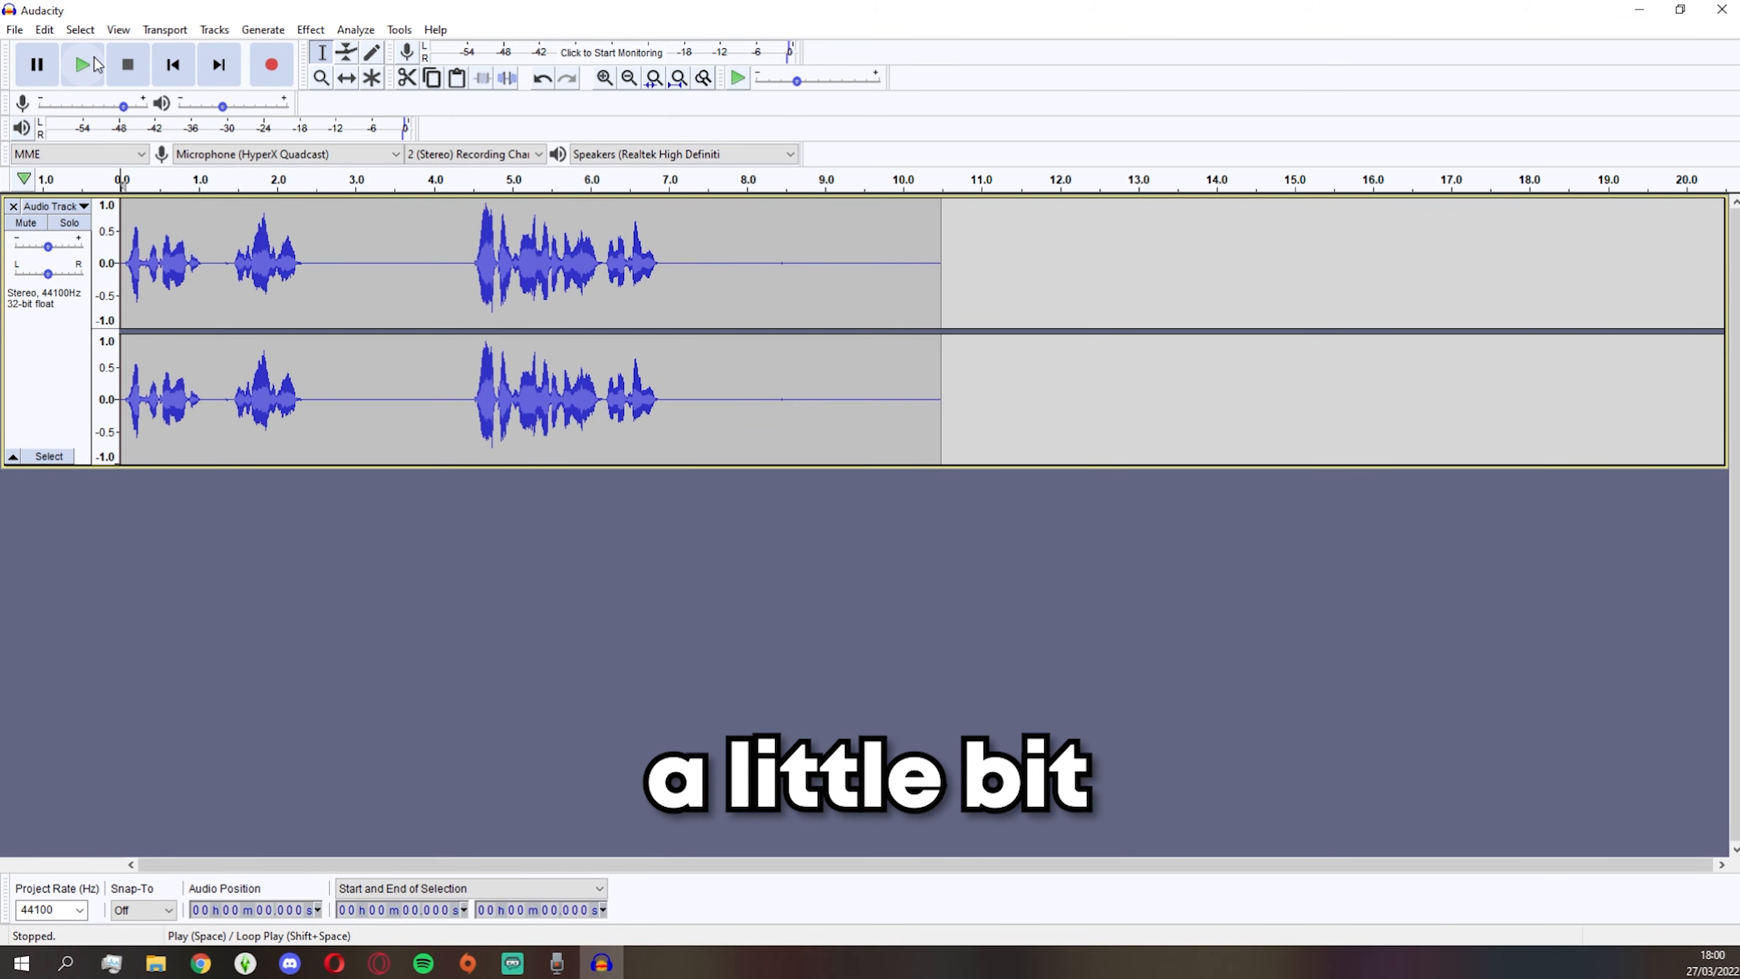
pyautogui.click(82, 63)
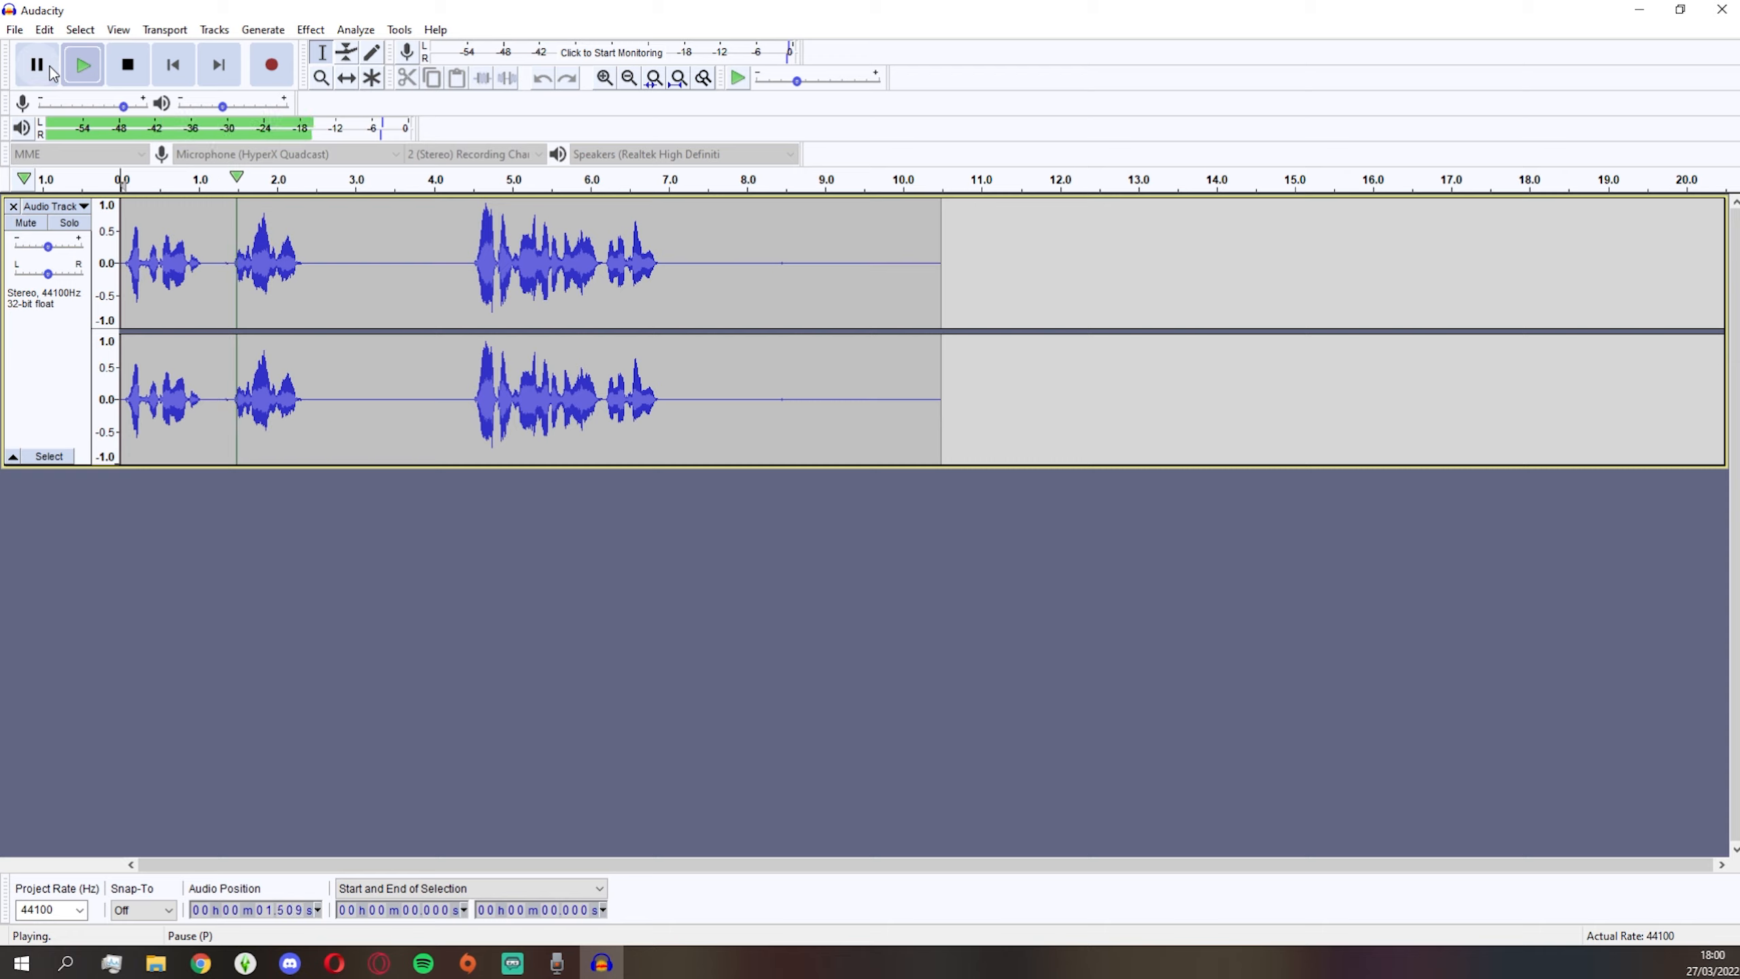
pyautogui.click(36, 65)
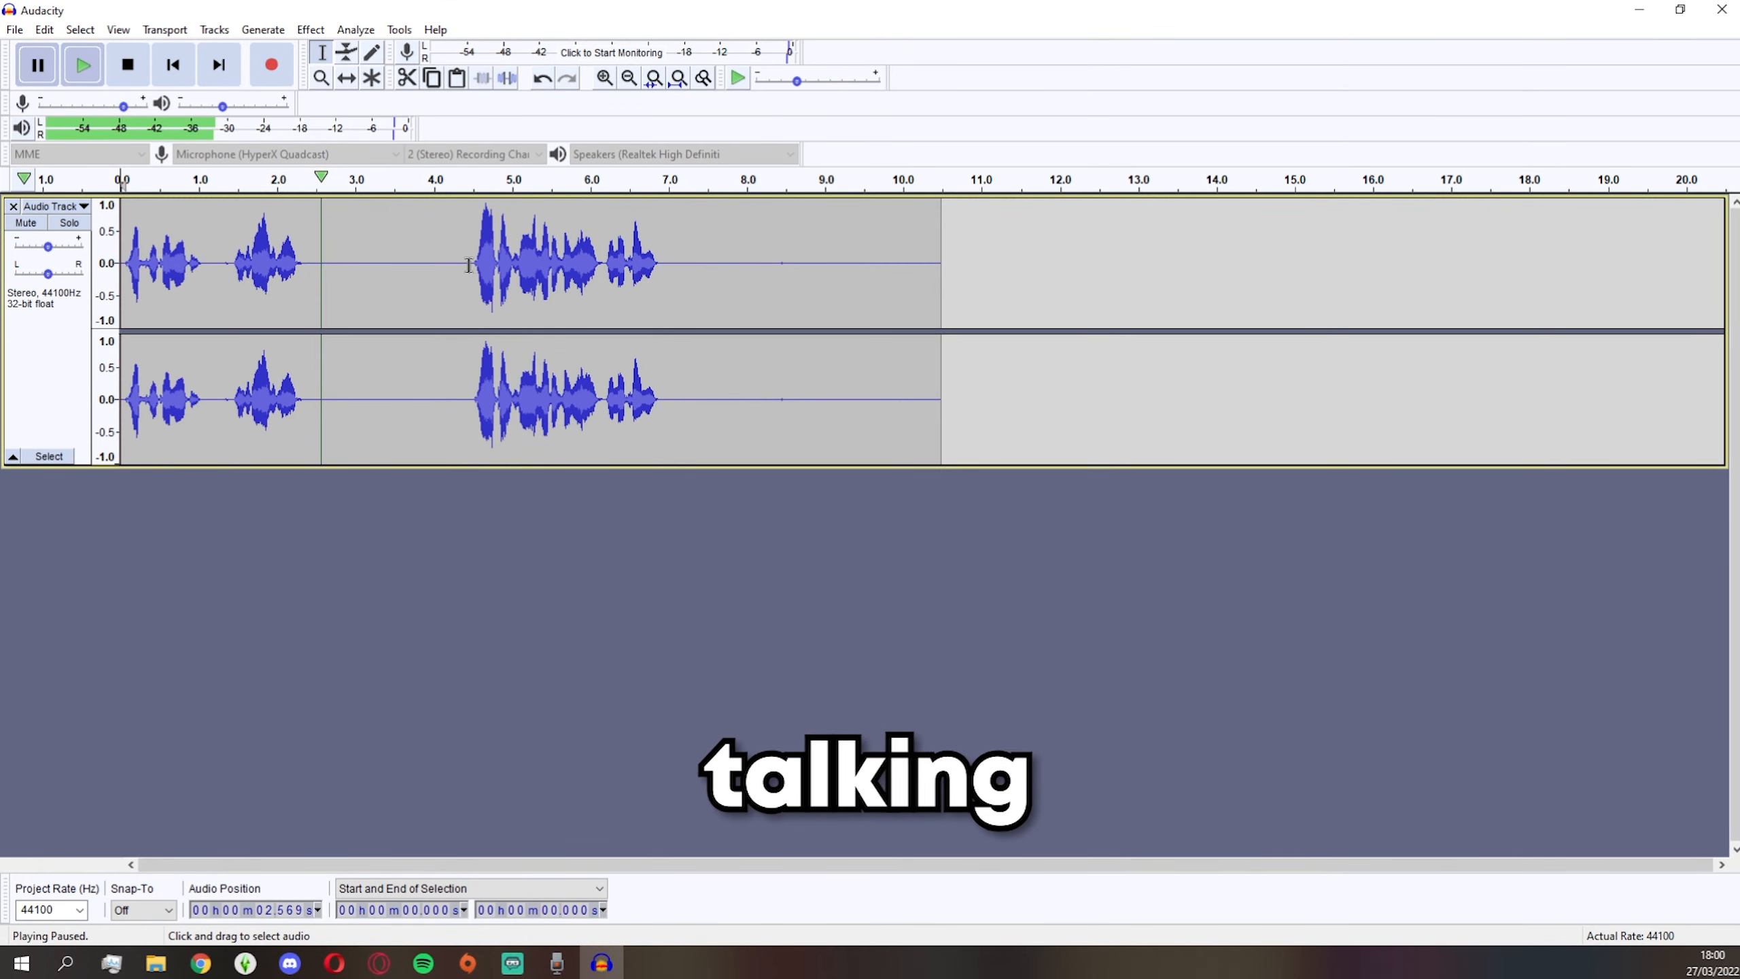
# - Capture a Noise Reduction profile from the quiet gap near four seconds, then select the track
pyautogui.moveTo(383, 265); pyautogui.dragTo(467, 264)
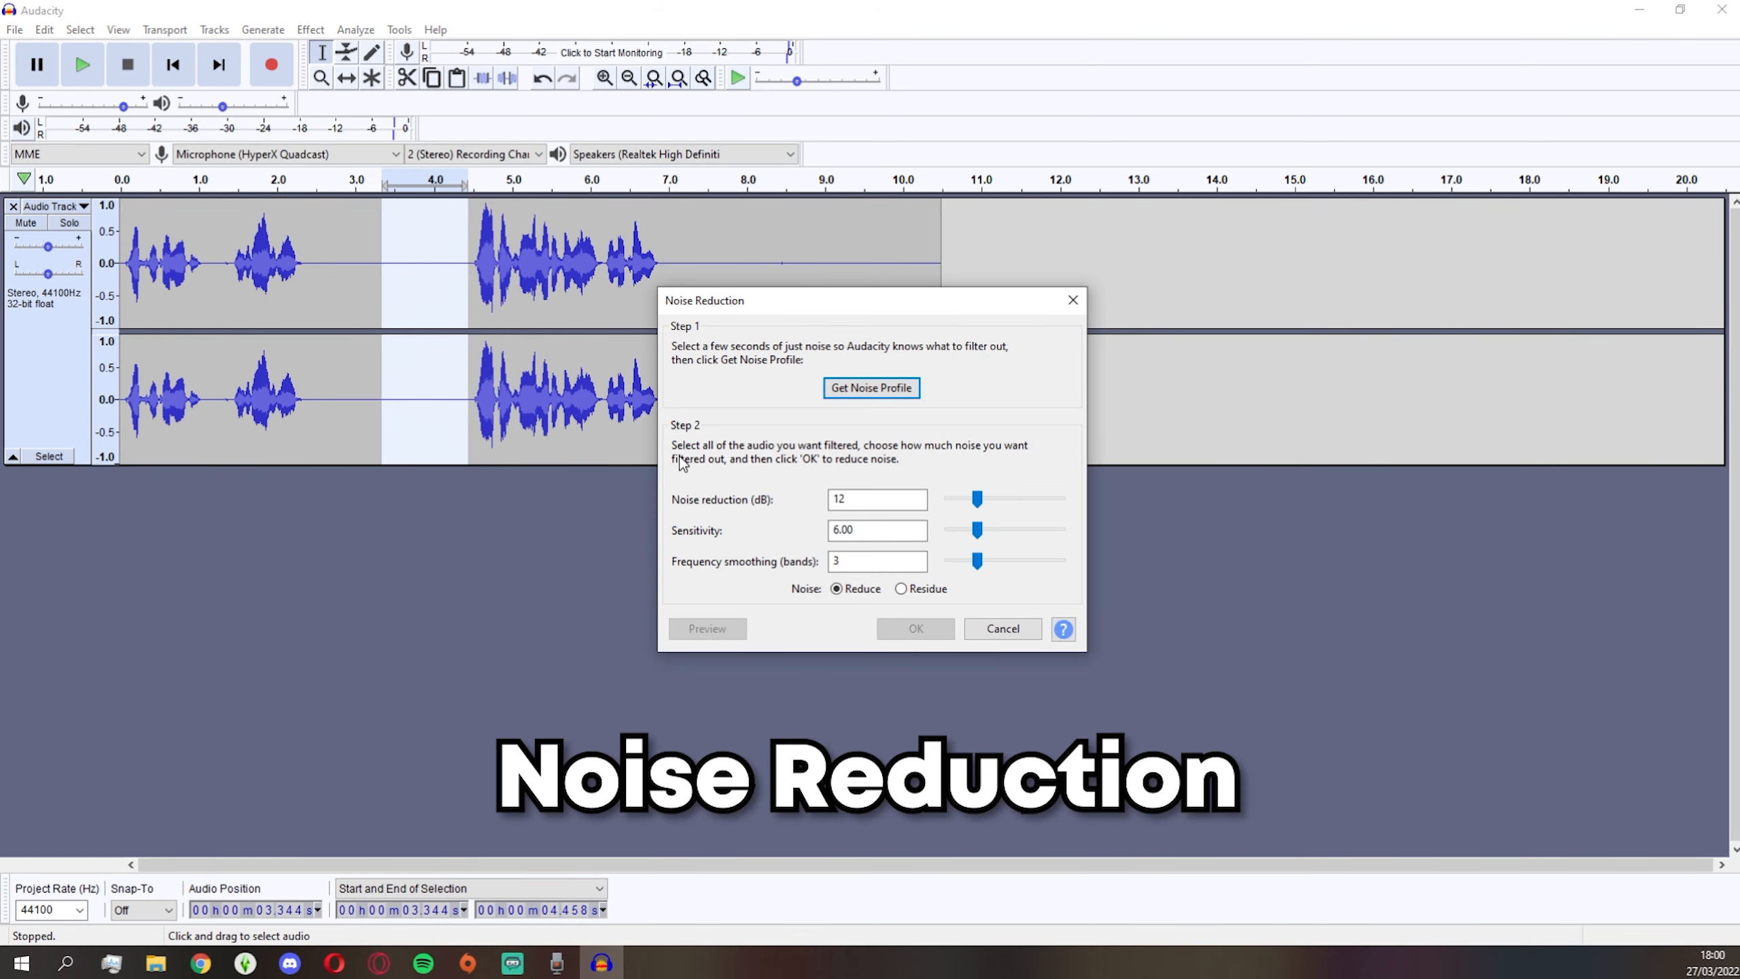
pyautogui.click(870, 387)
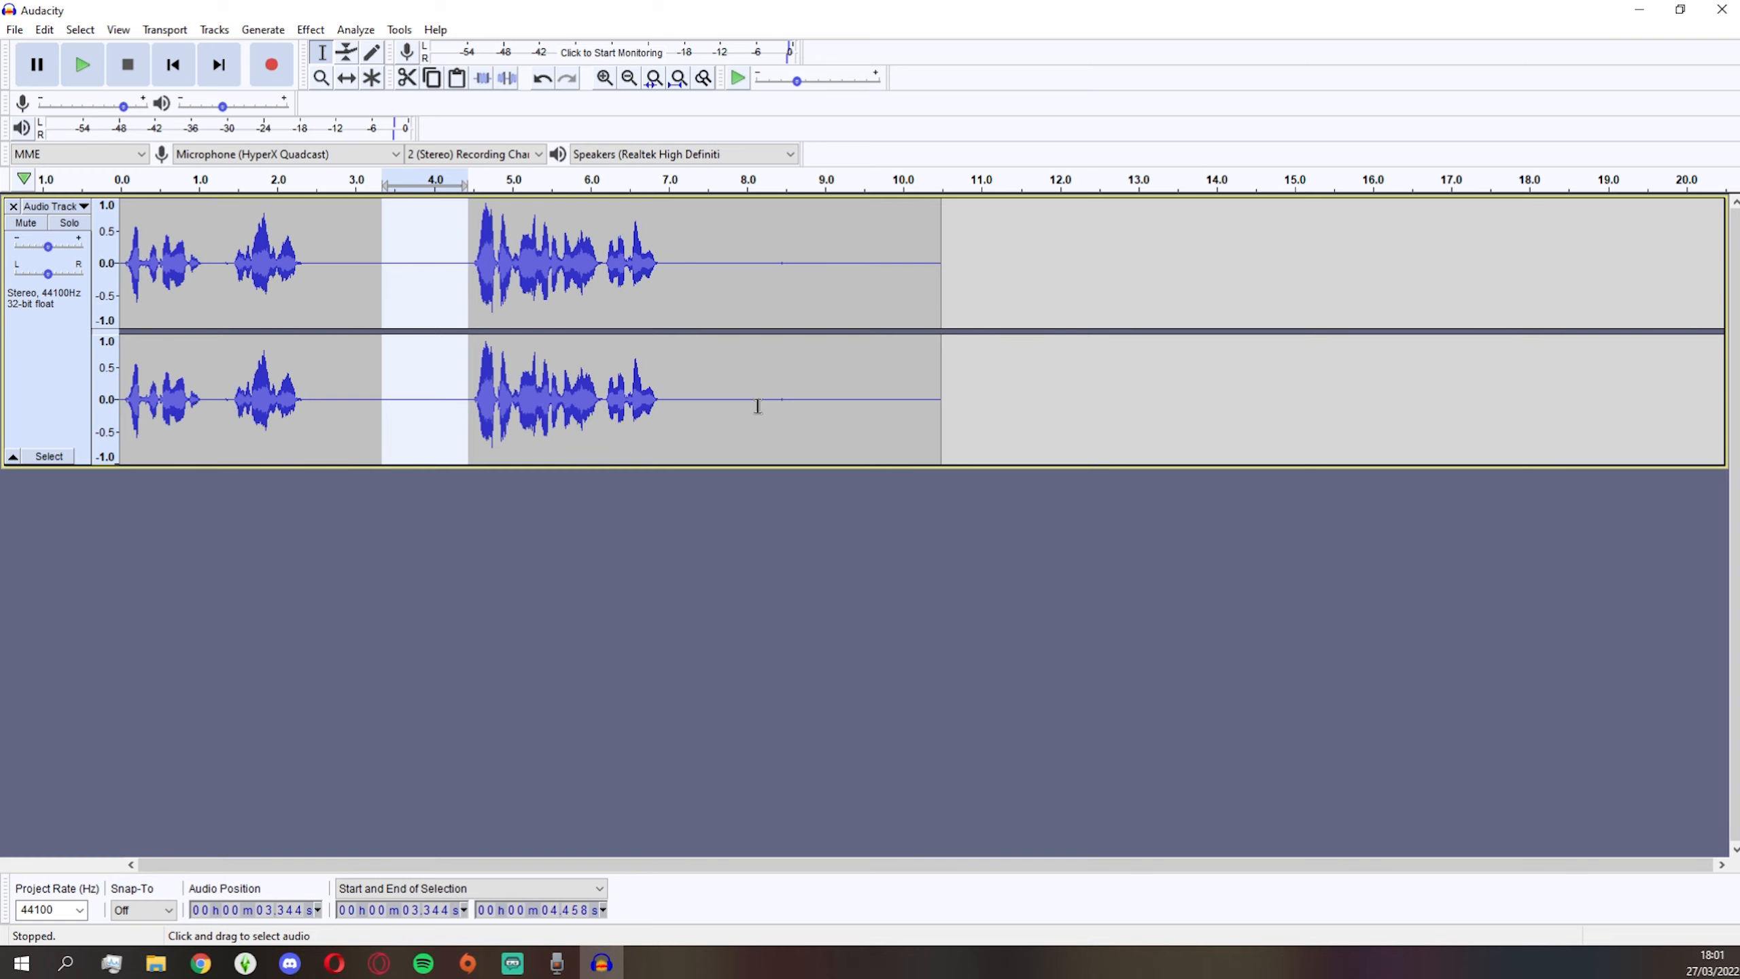
pyautogui.click(310, 29)
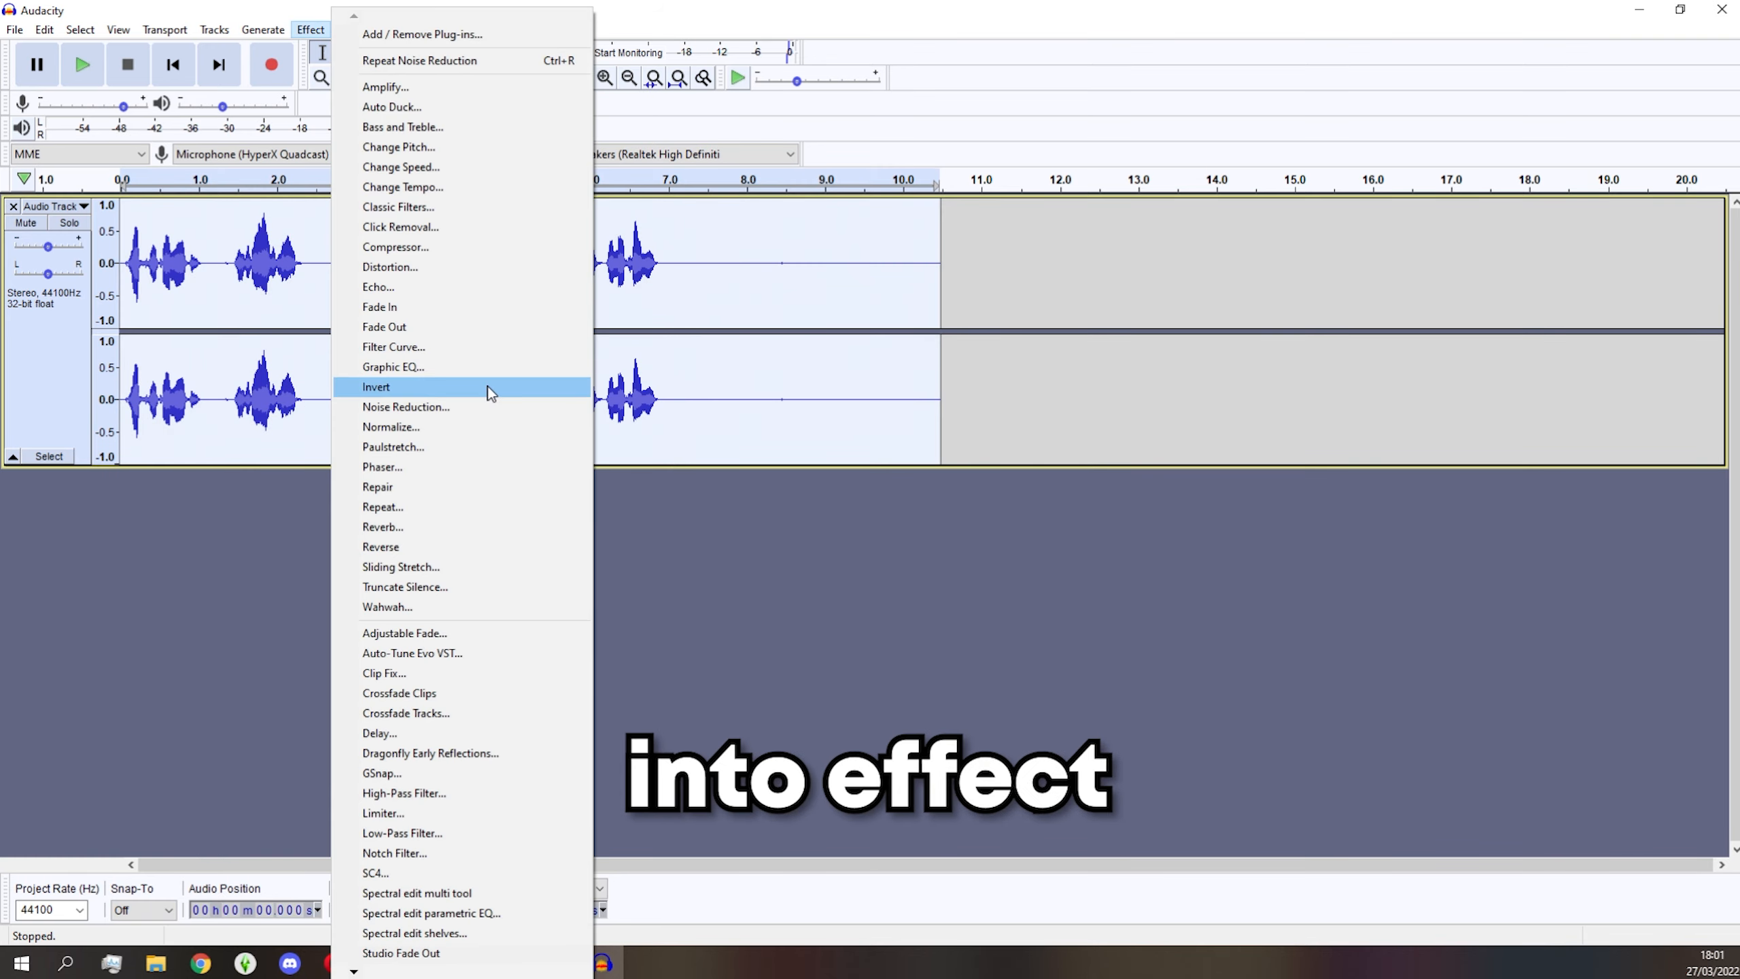
pyautogui.click(376, 386)
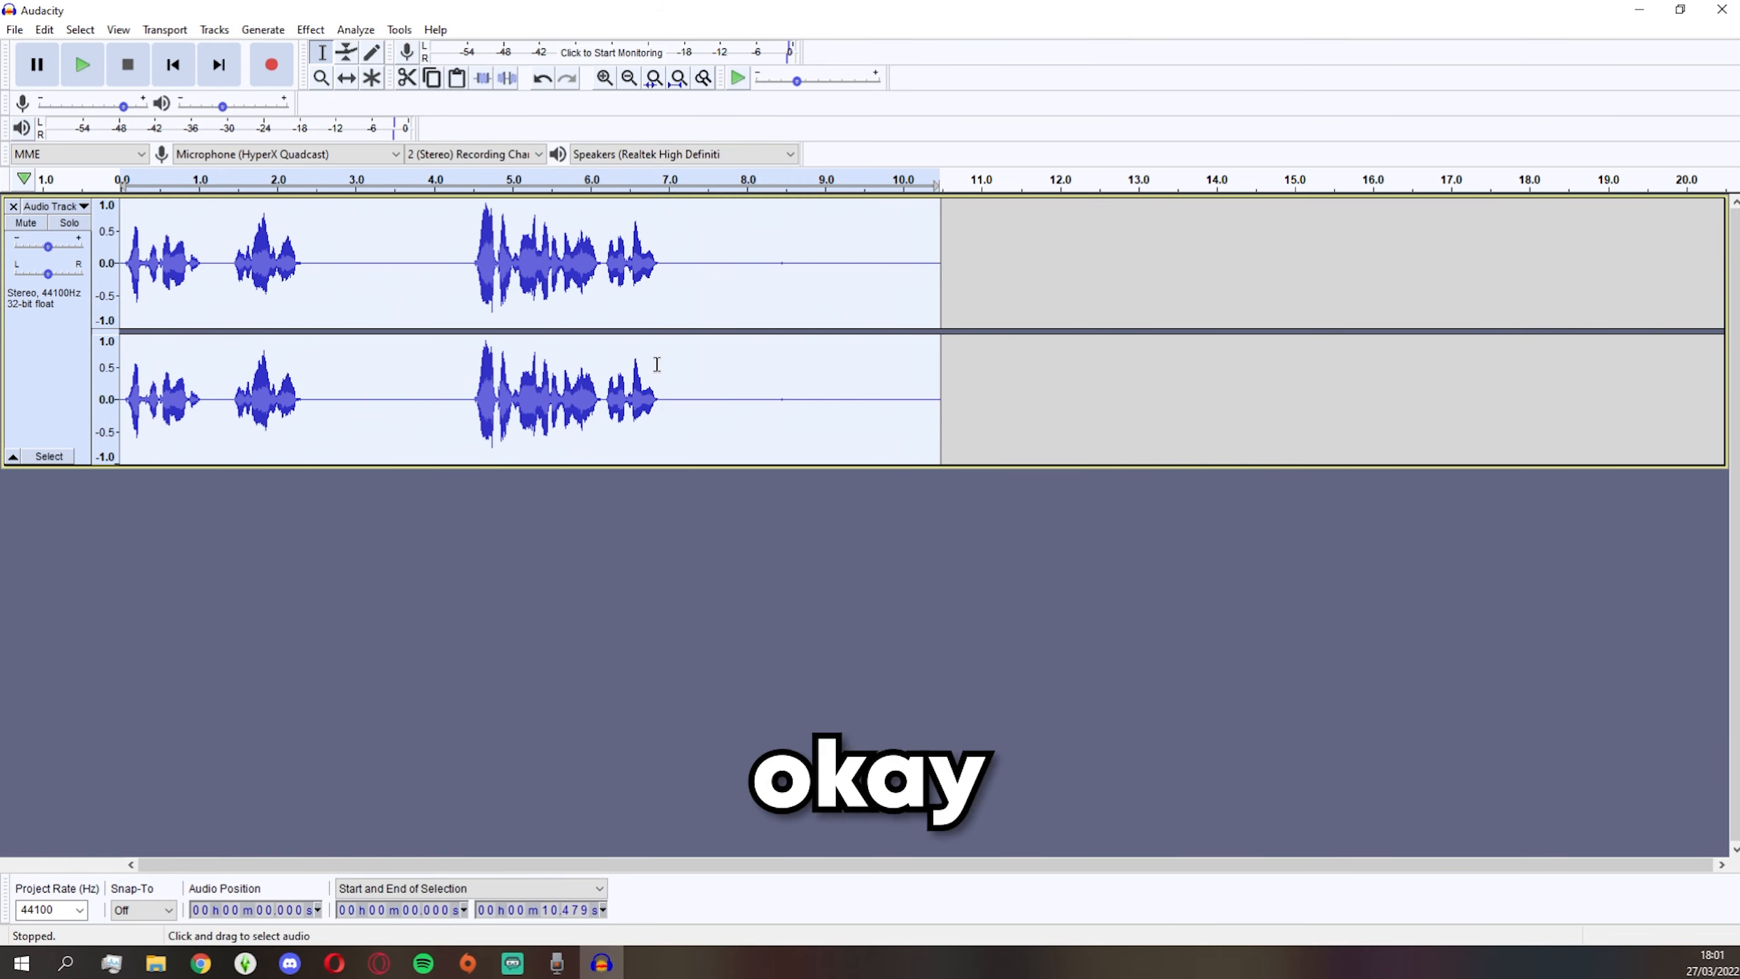
pyautogui.click(464, 264)
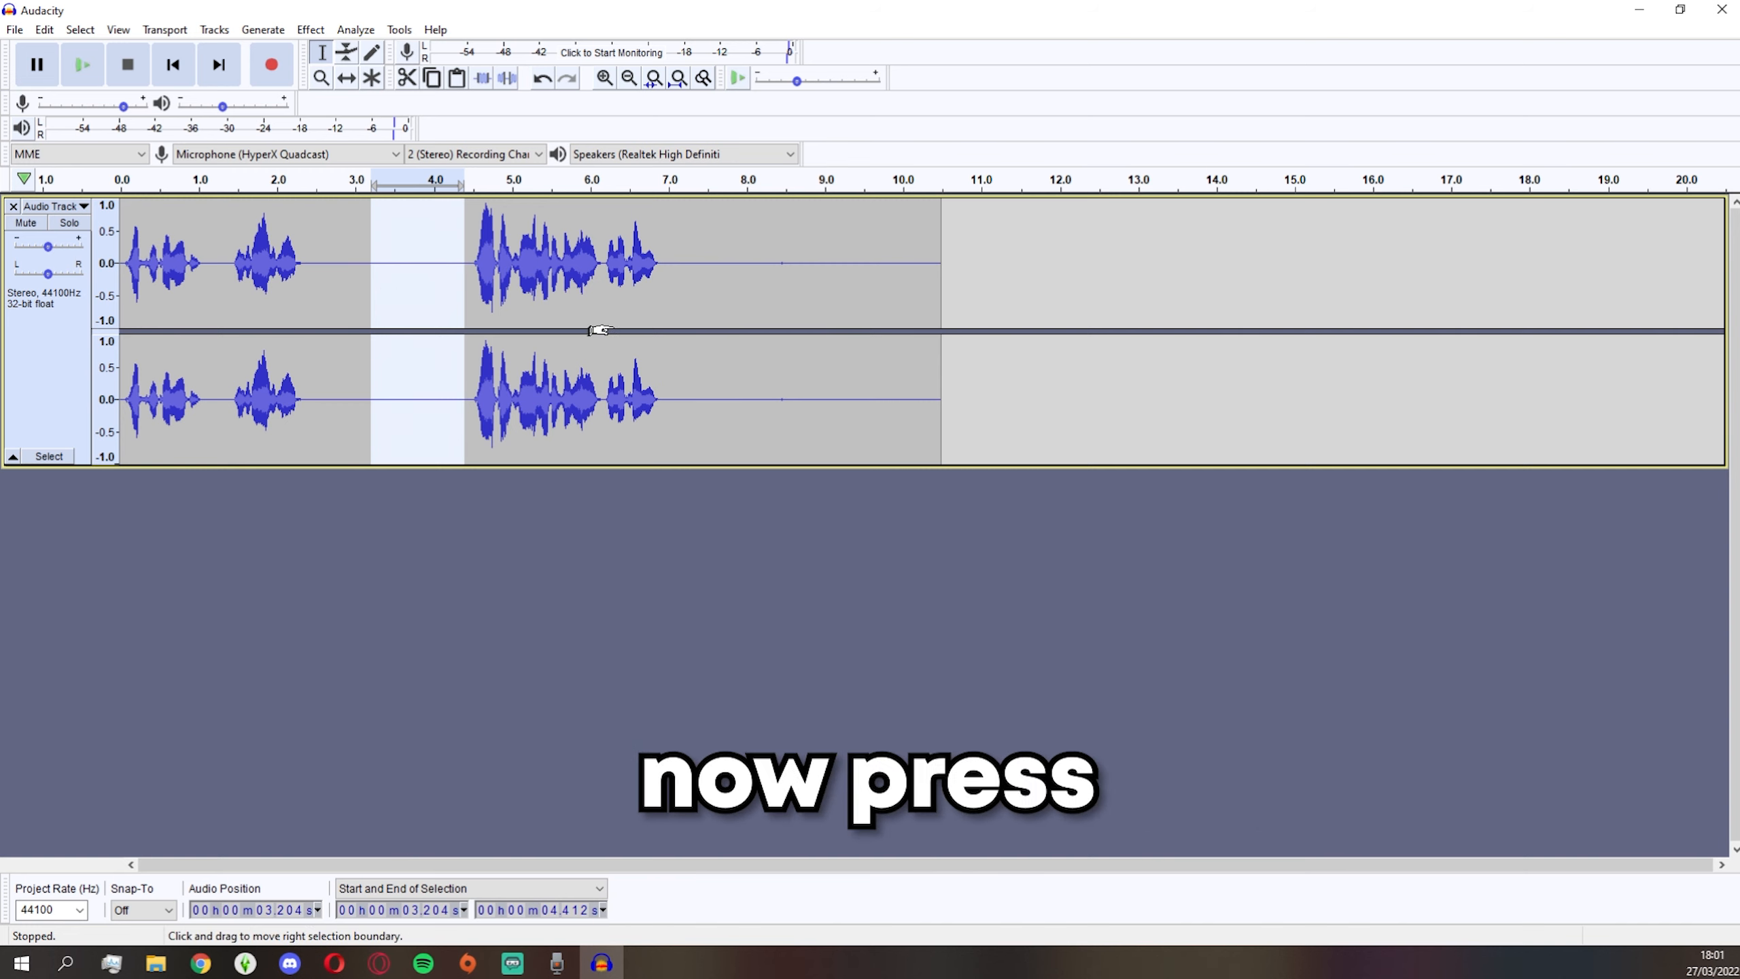
# - Apply Compressor with −12 dB threshold and 2.1:1 ratio to the whole clip
pyautogui.click(310, 29)
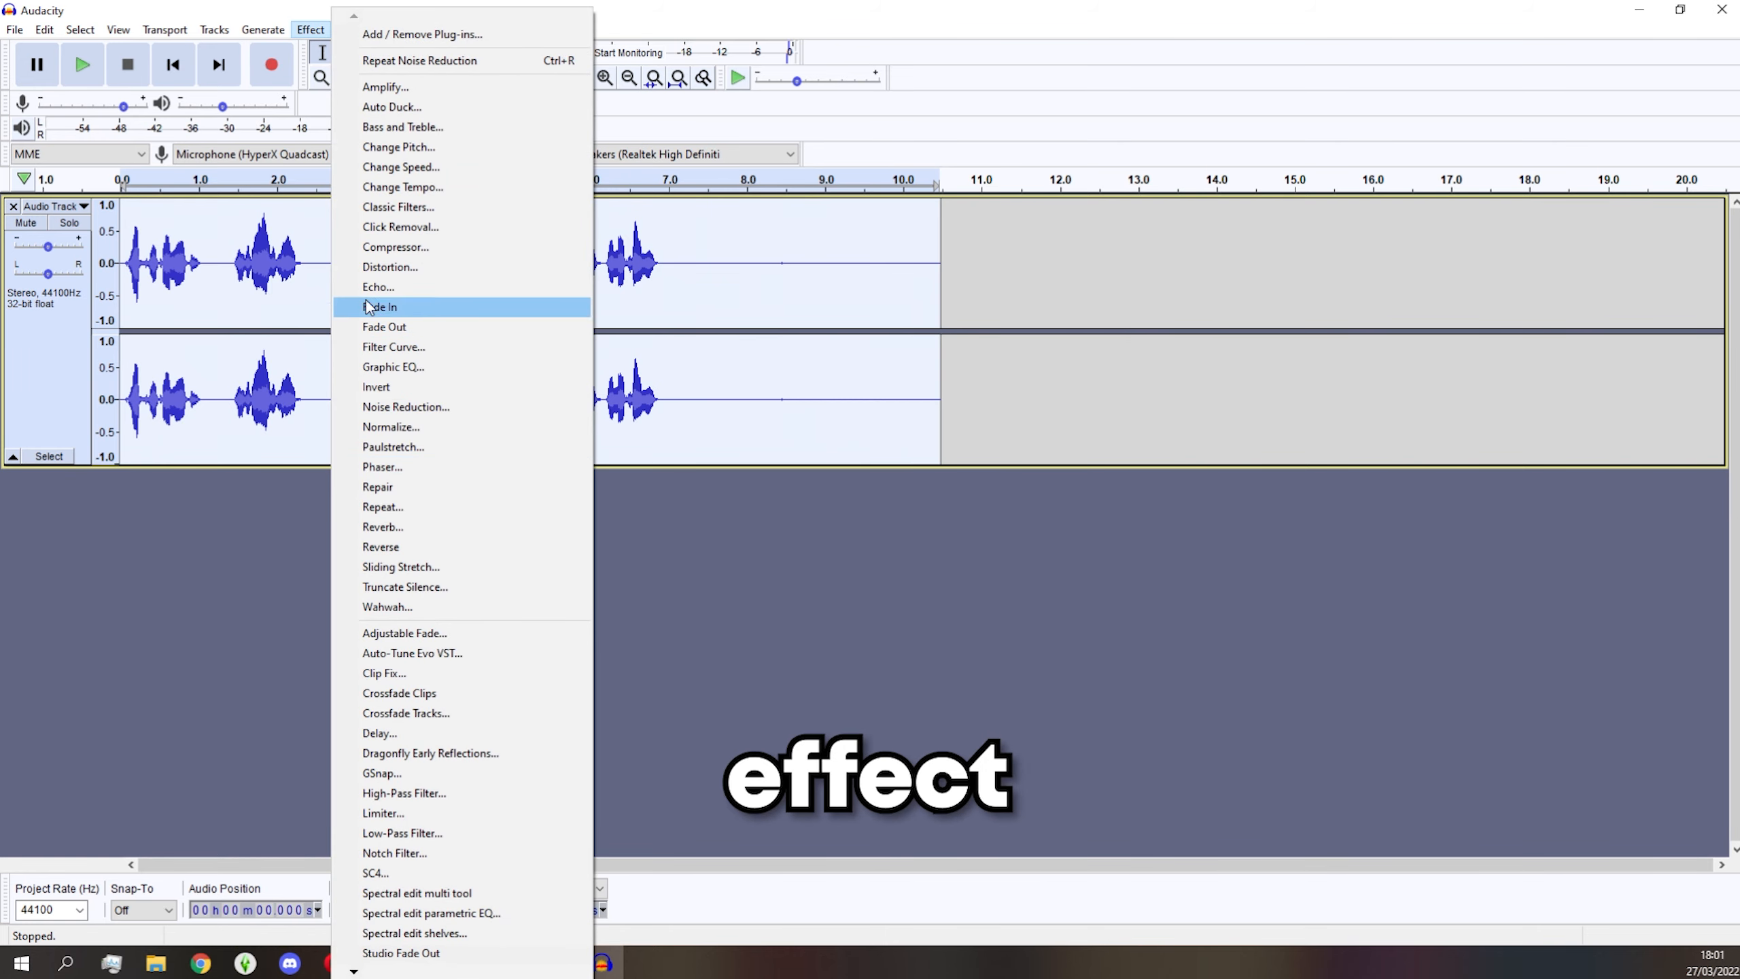
pyautogui.click(395, 246)
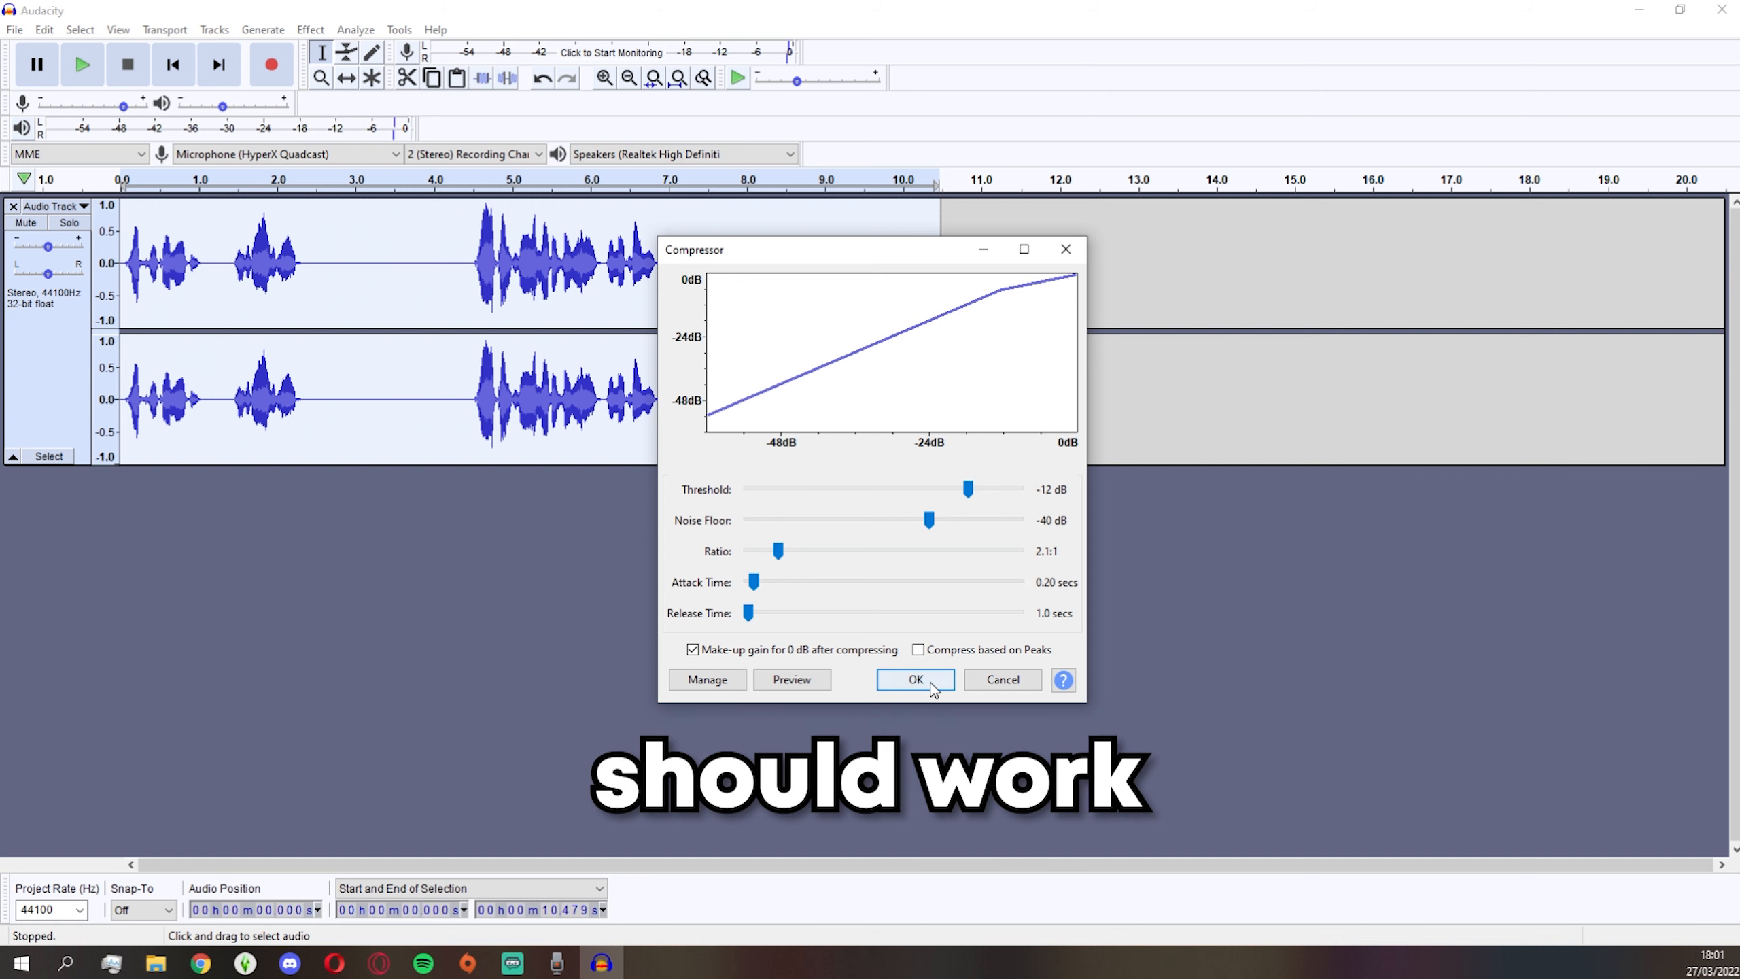
pyautogui.click(914, 679)
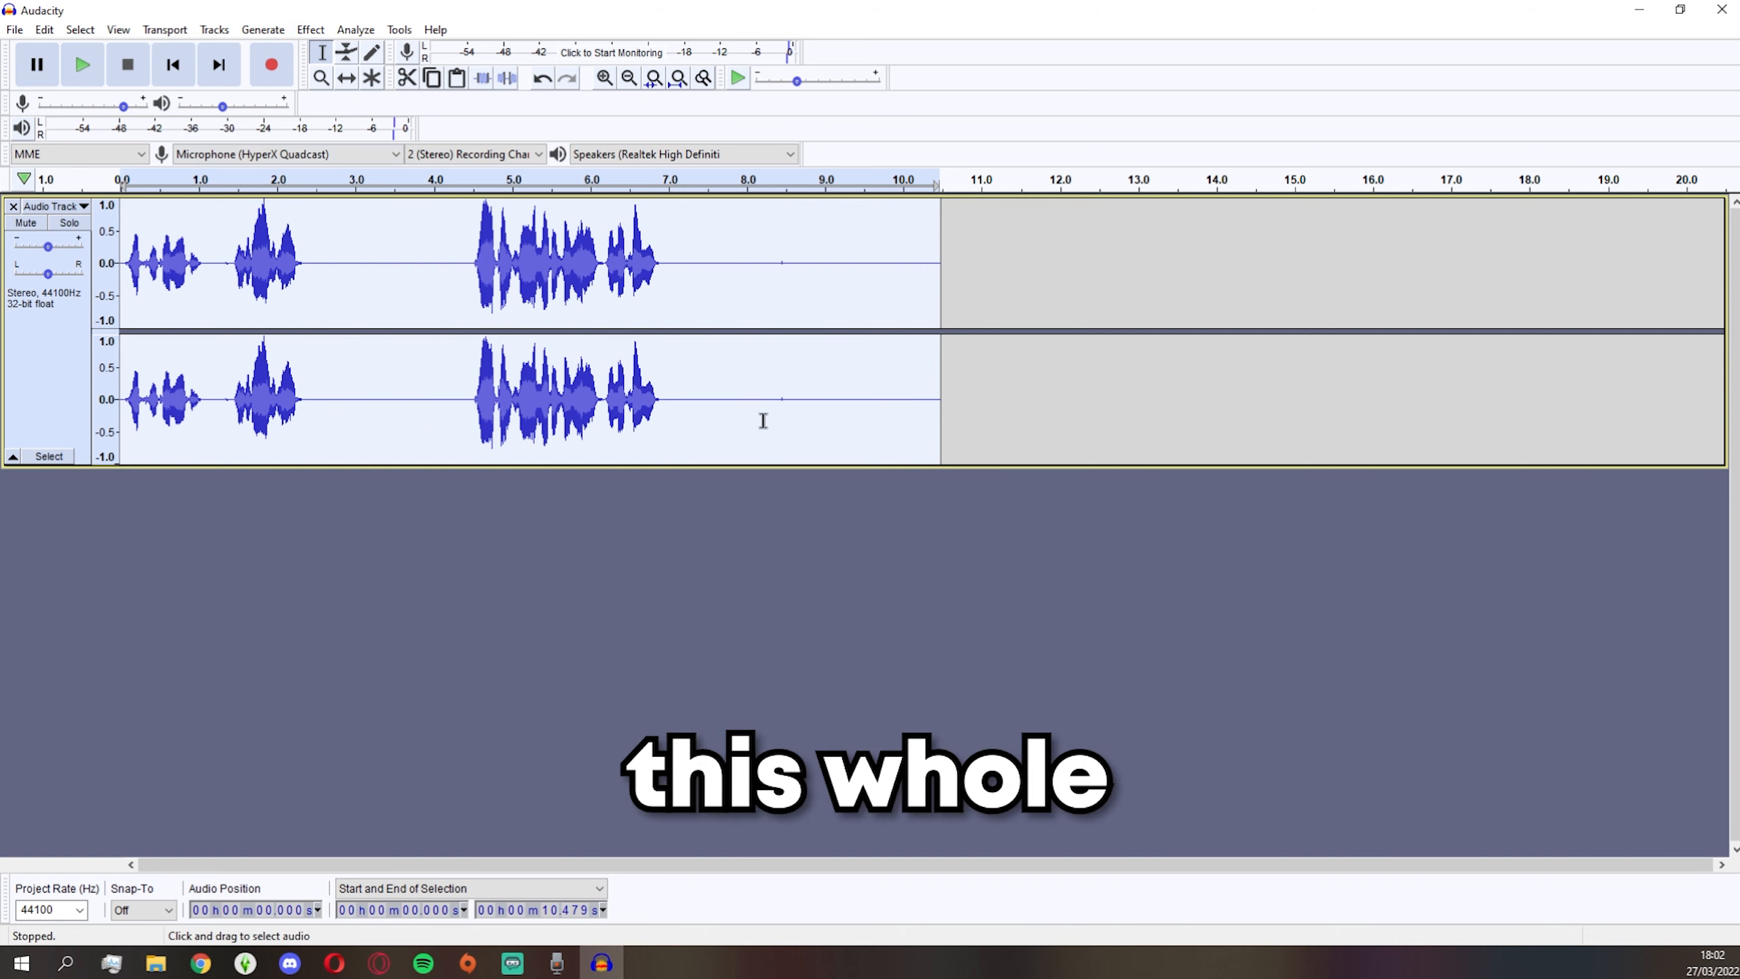
# - Apply Filter Curve with the factory Treble Boost preset to the voice track
pyautogui.click(310, 29)
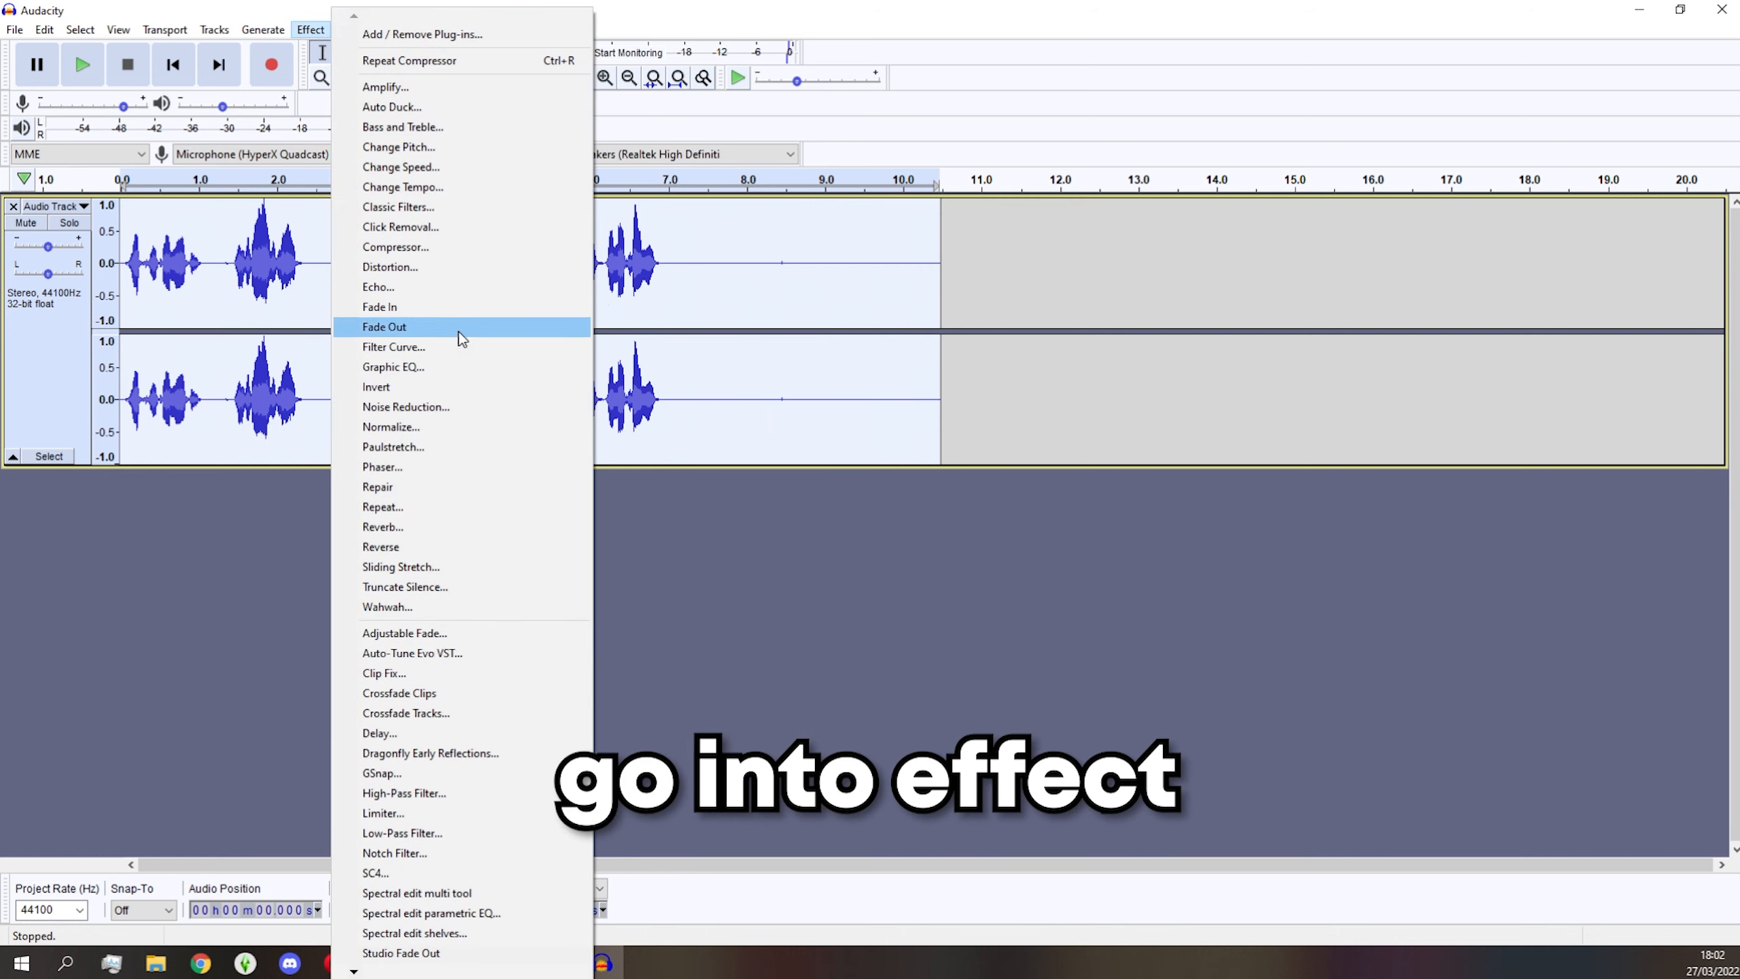
pyautogui.click(392, 346)
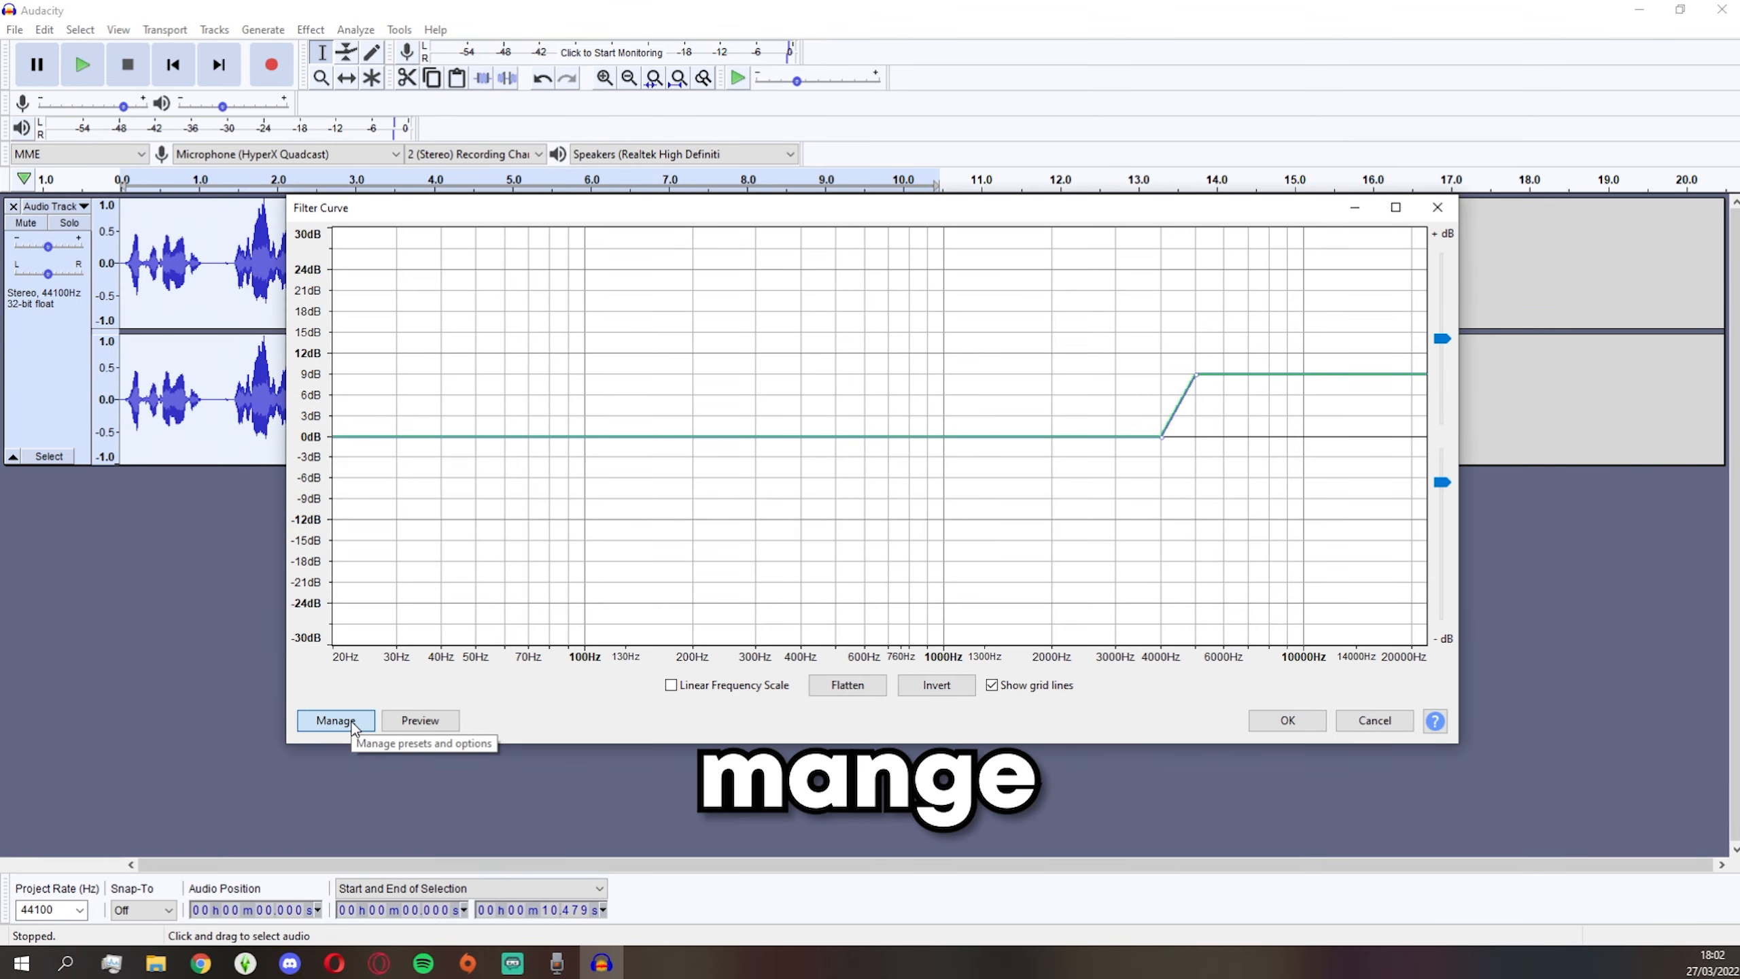
pyautogui.click(335, 720)
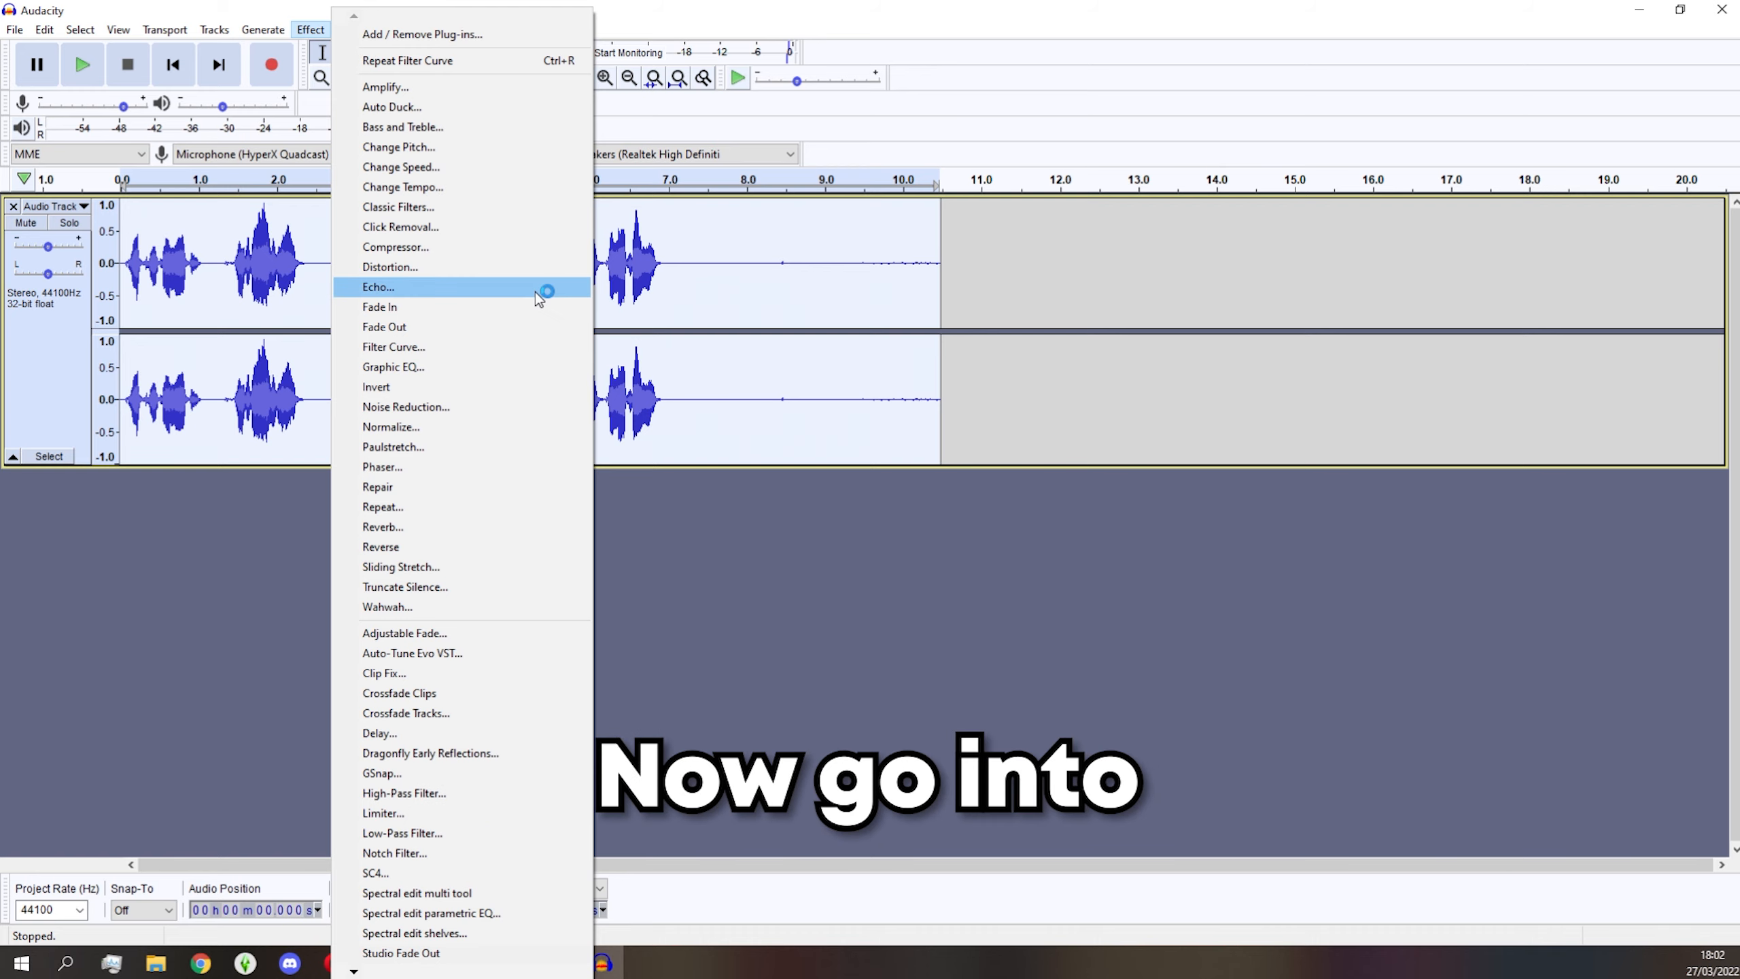
pyautogui.click(391, 346)
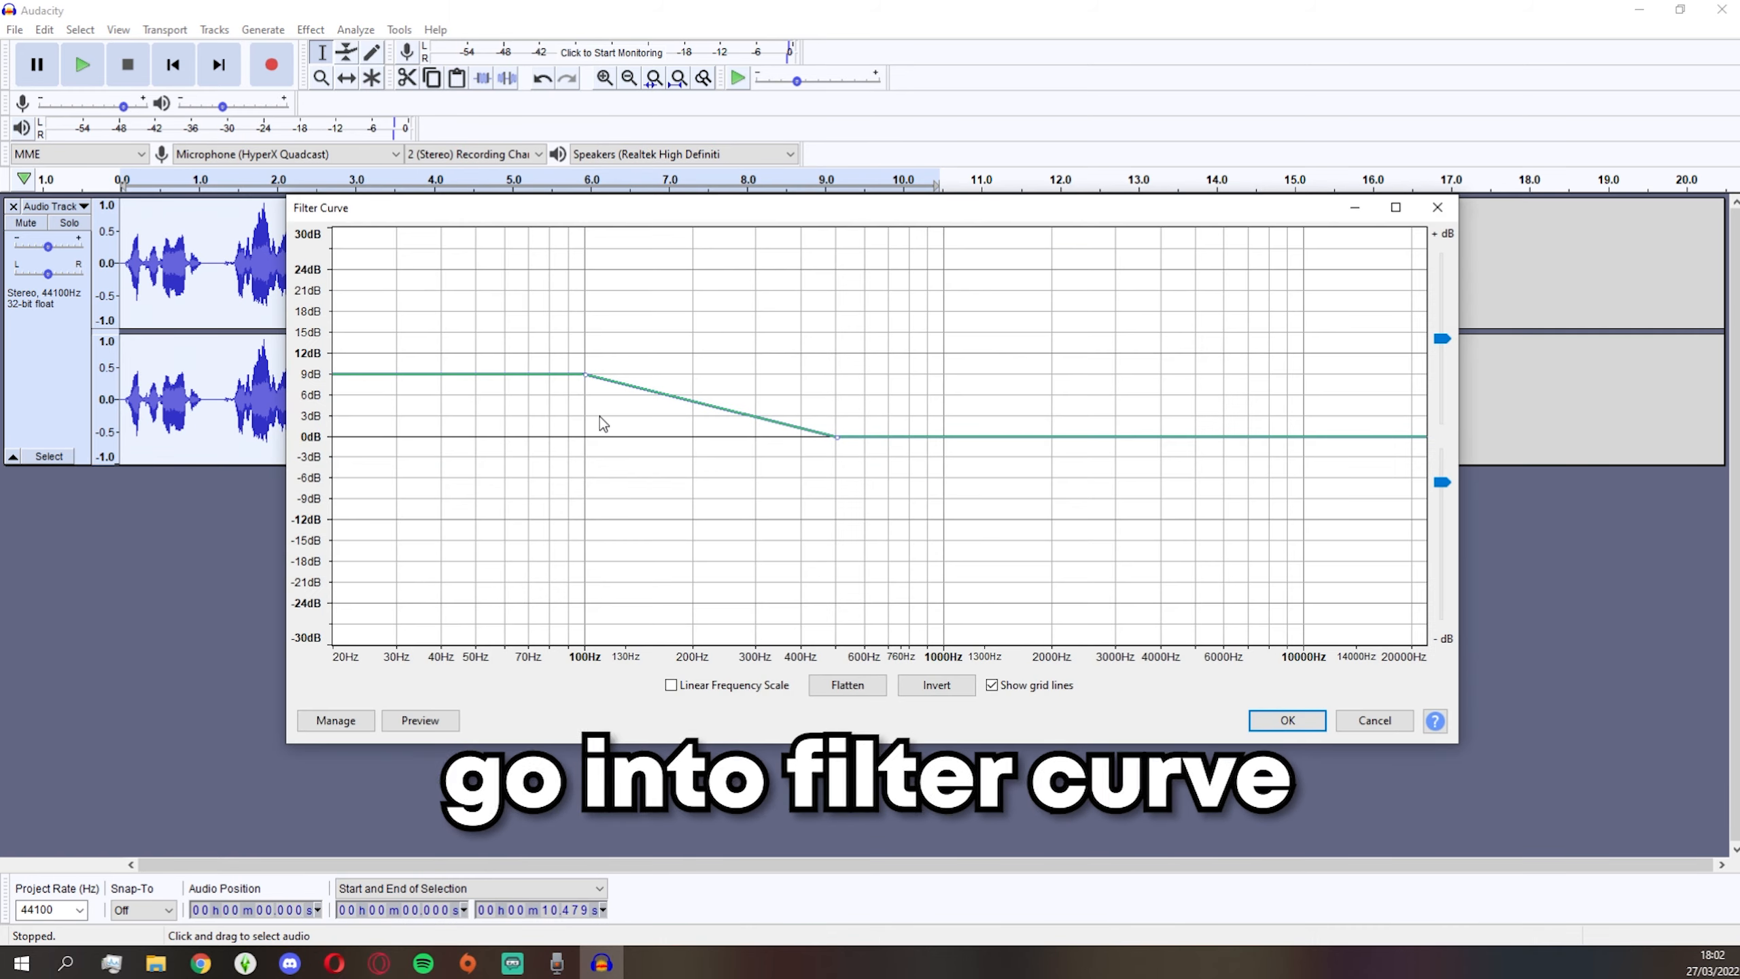
pyautogui.click(335, 719)
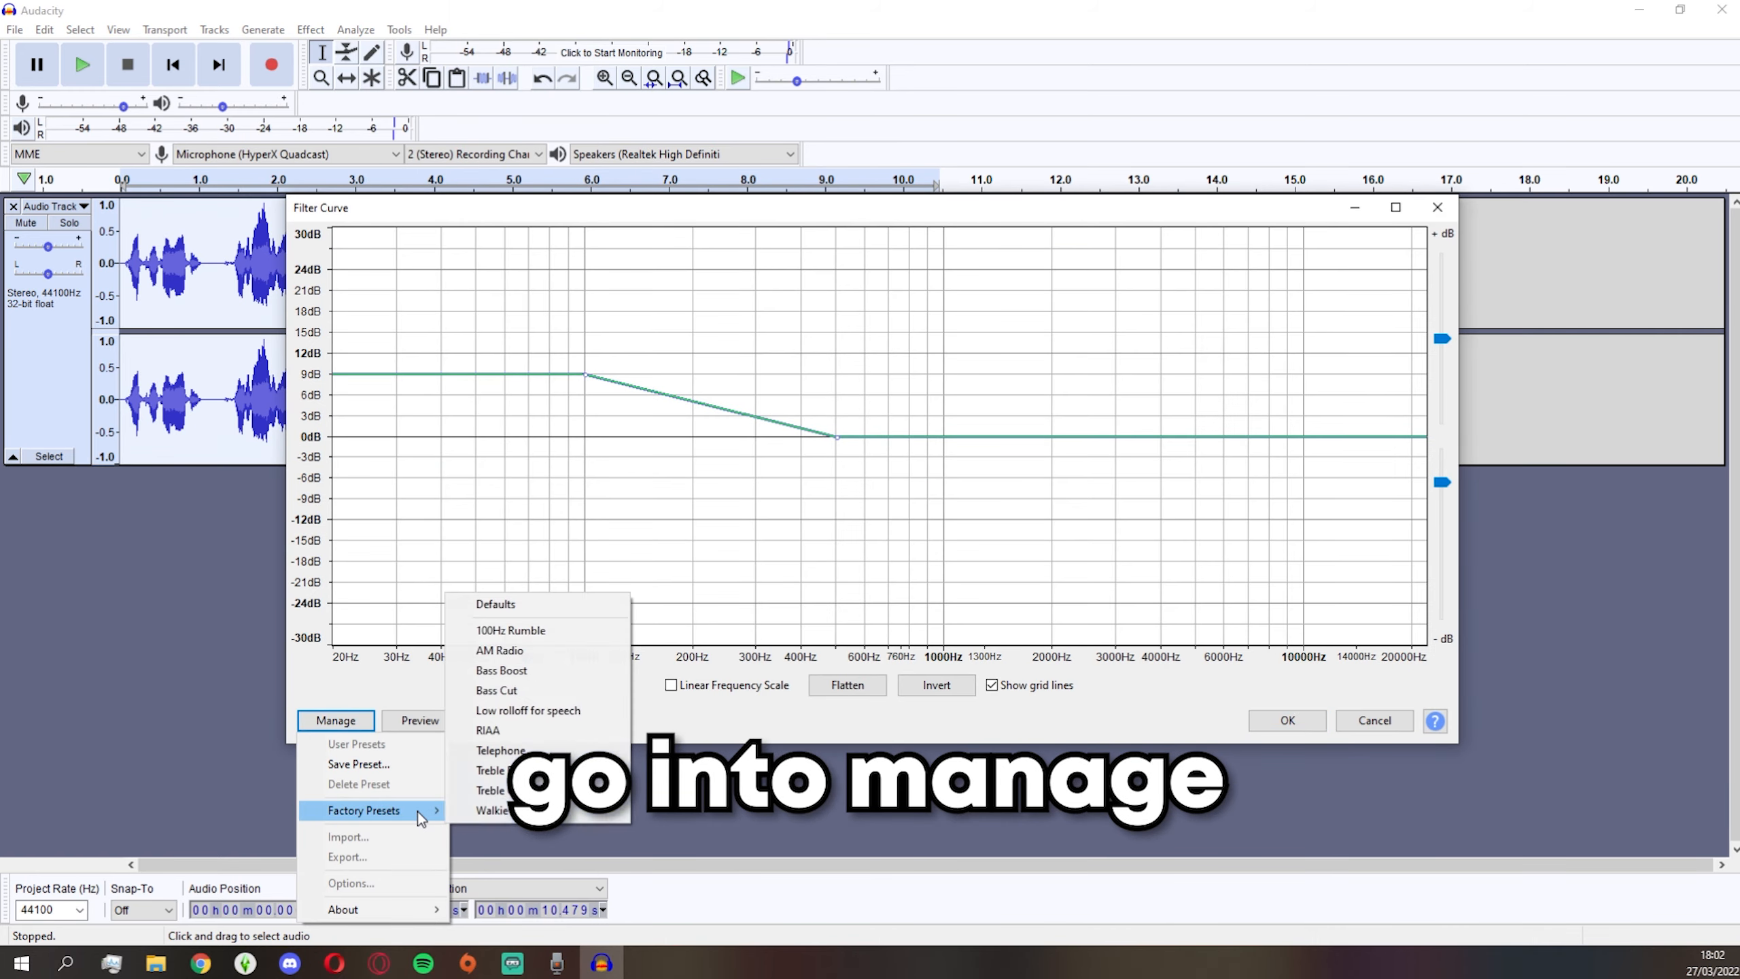
pyautogui.click(492, 770)
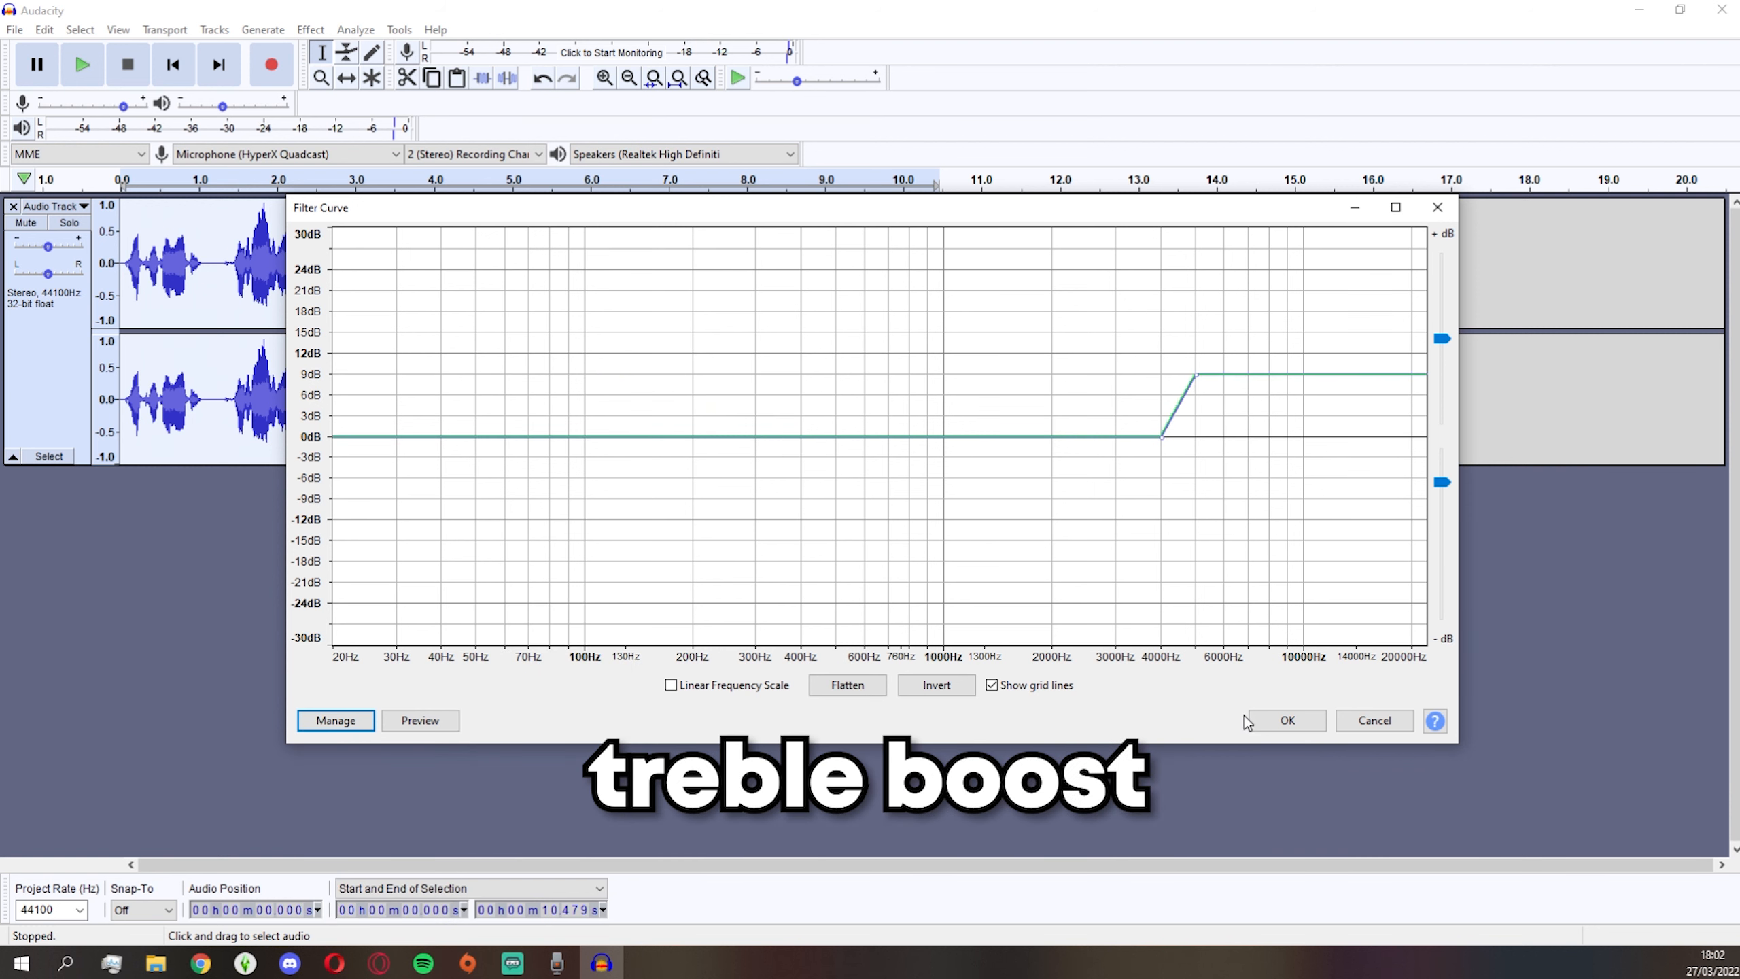
pyautogui.click(1285, 720)
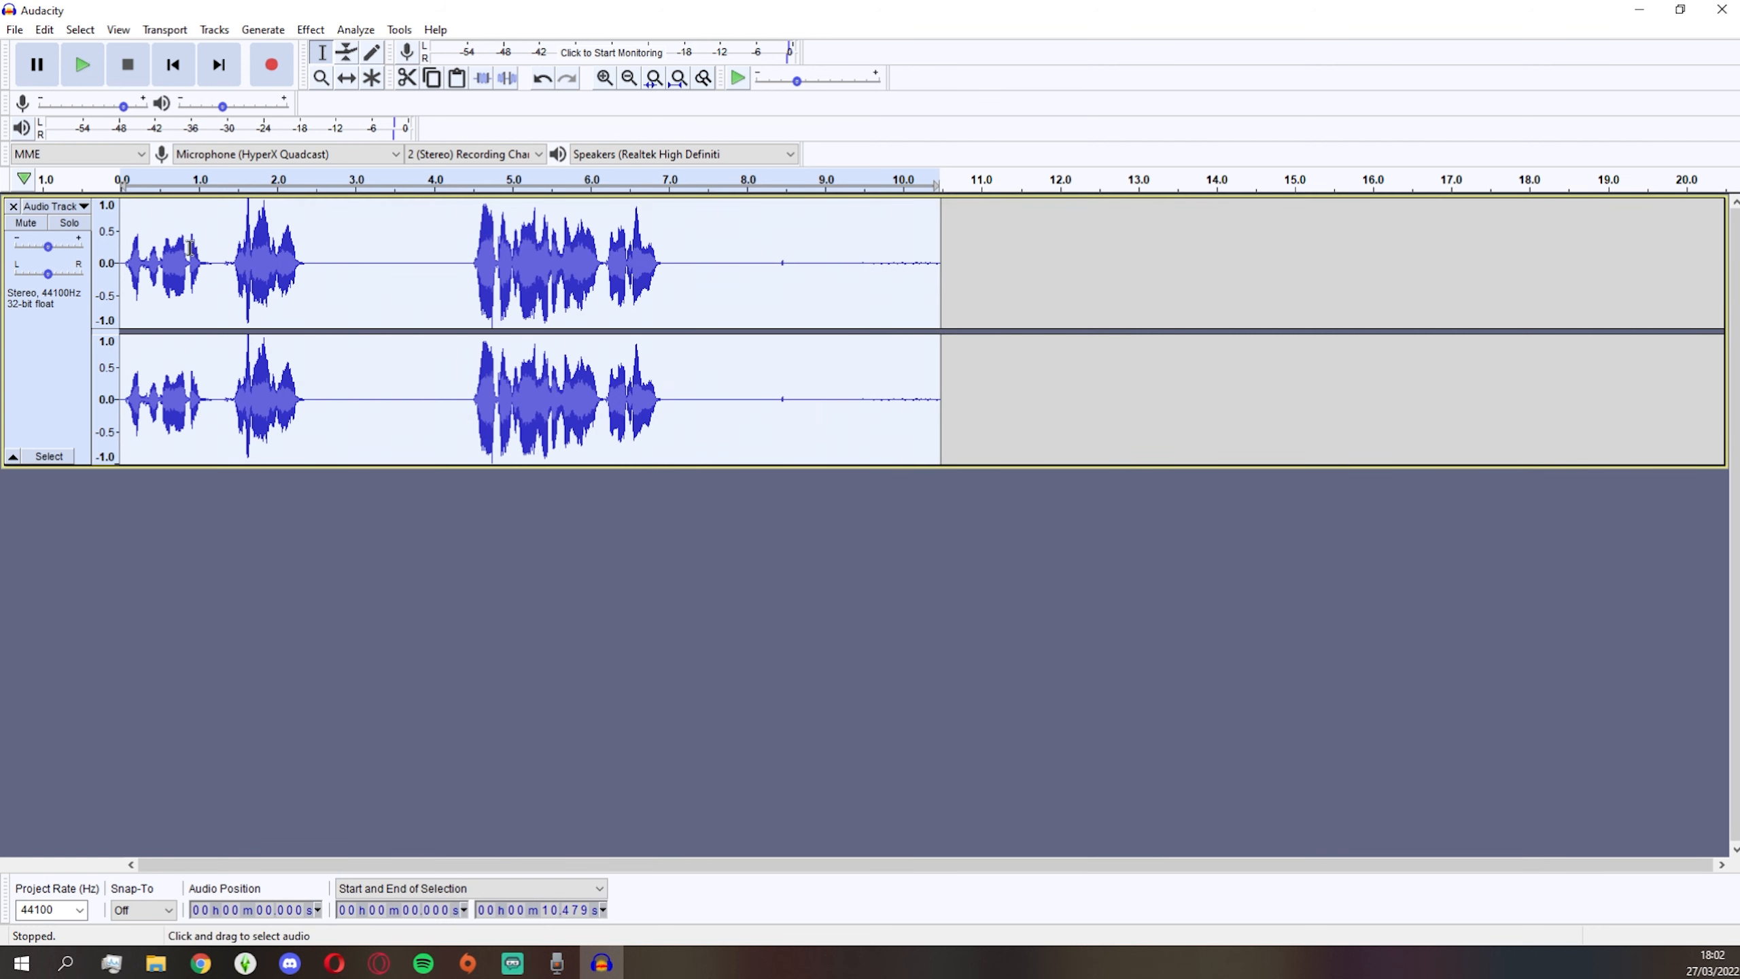
# - Preview the treble-boosted voice clip and pause it partway through
pyautogui.click(81, 64)
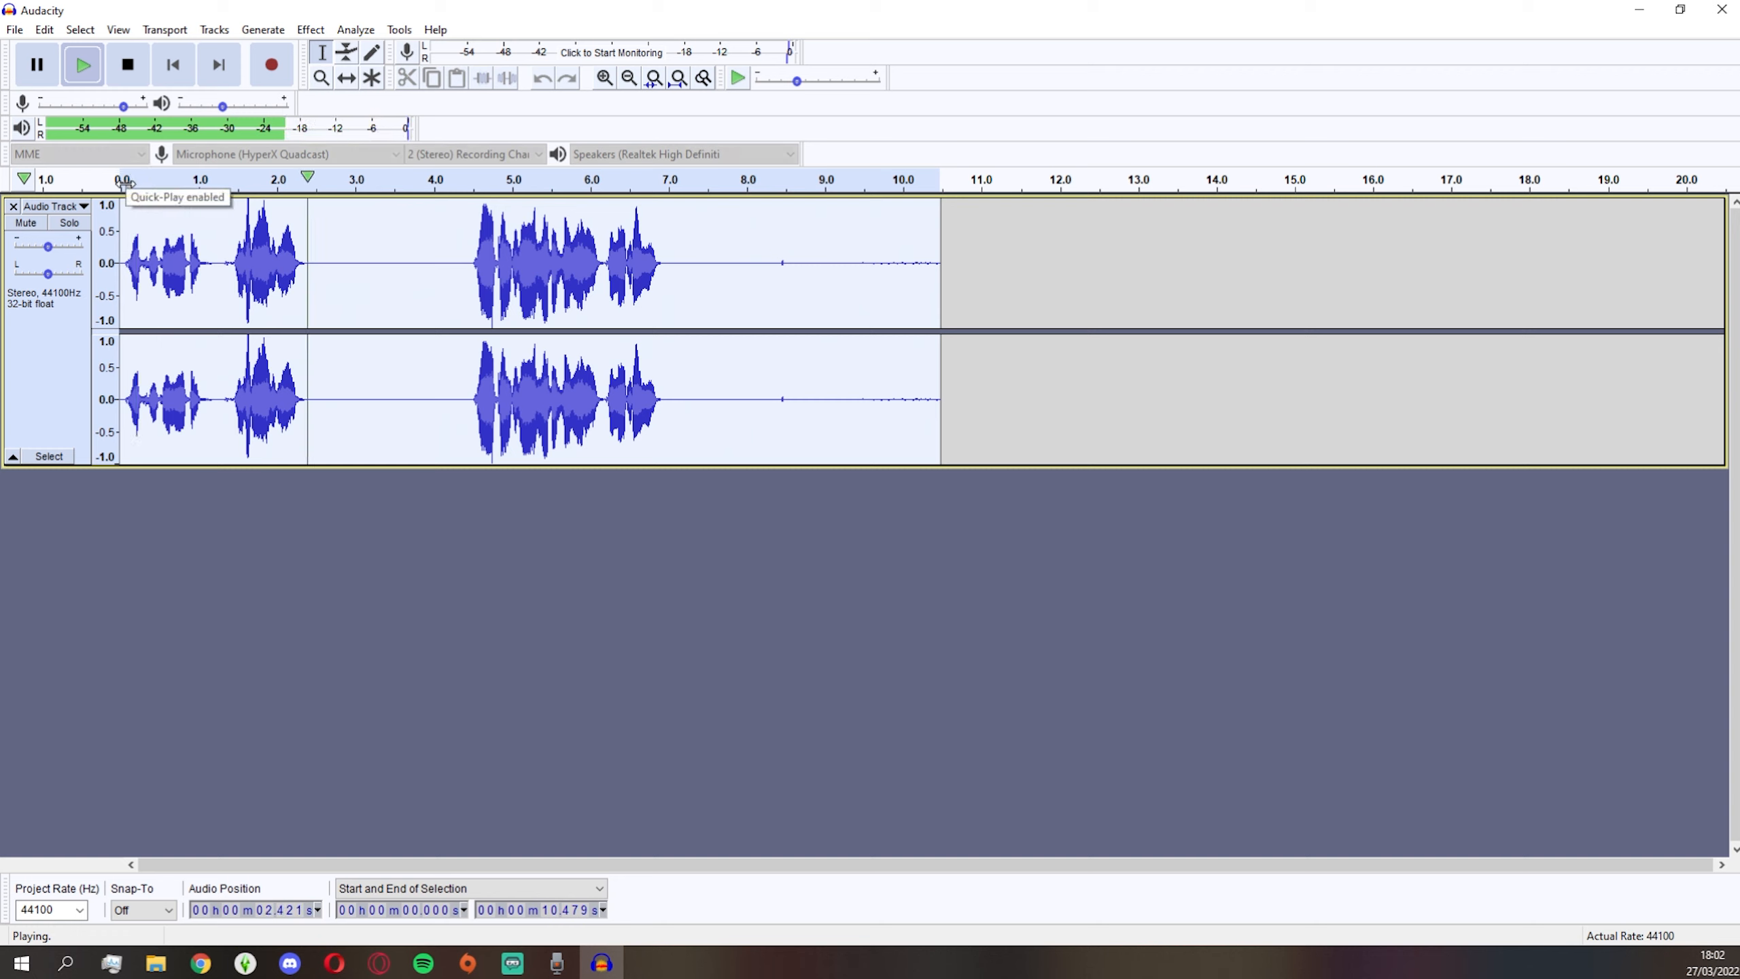
pyautogui.click(35, 63)
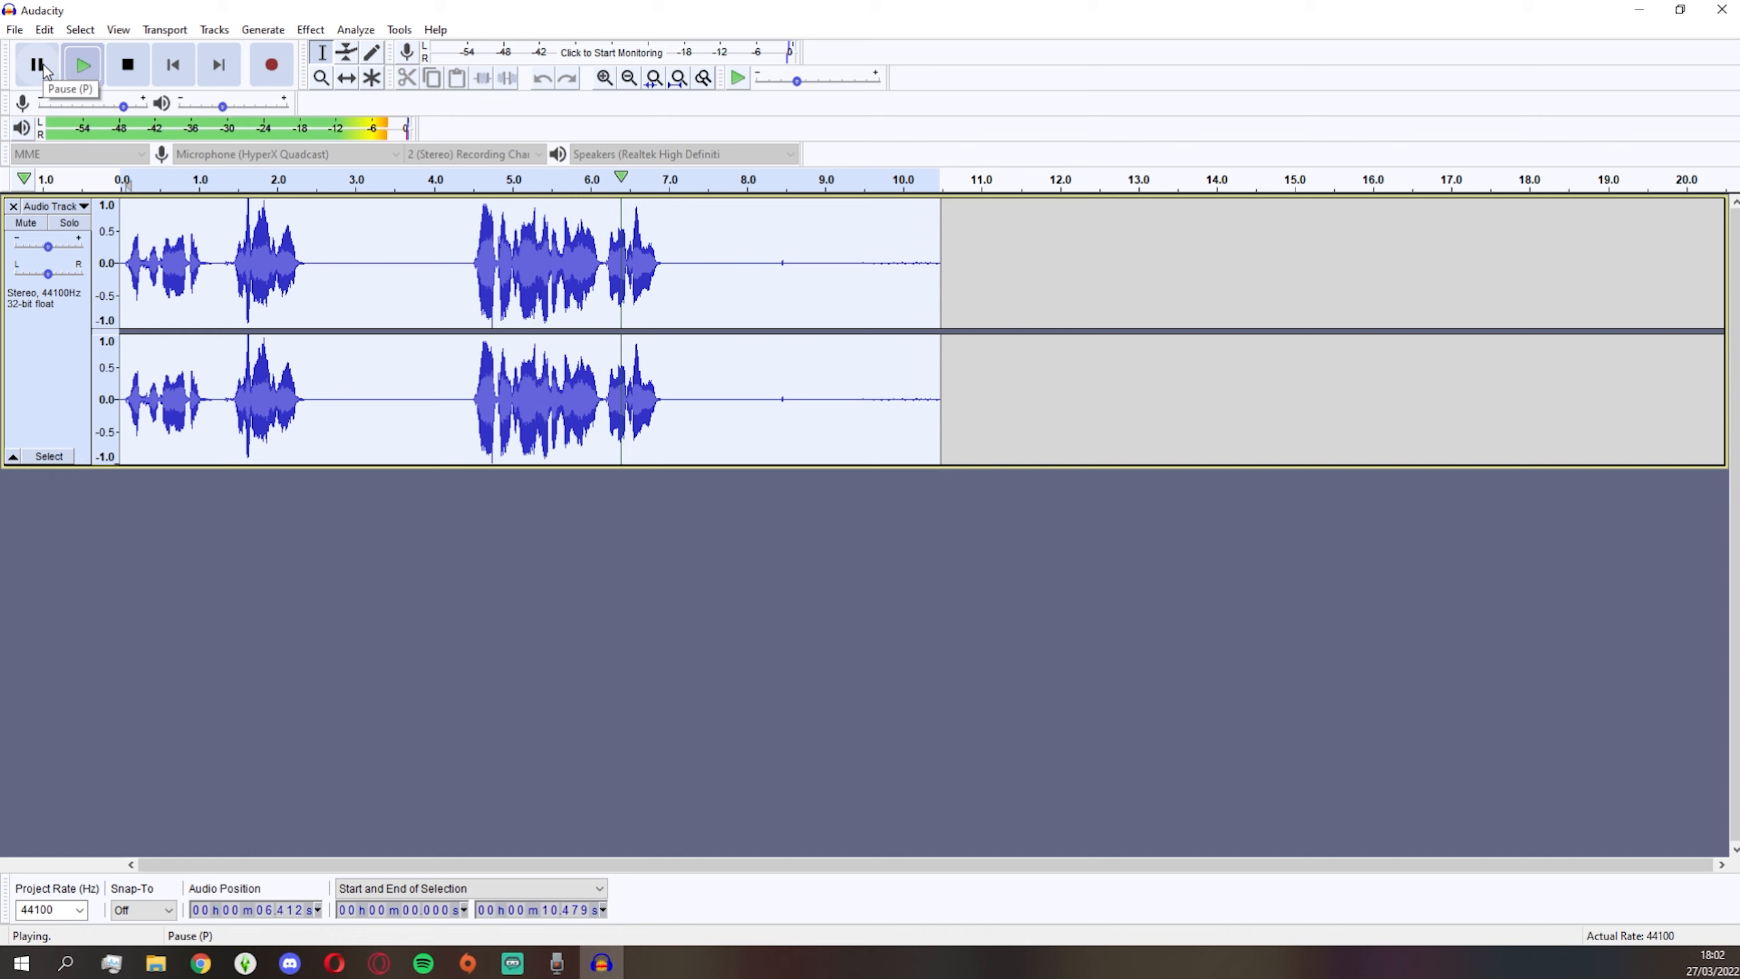
pyautogui.click(37, 63)
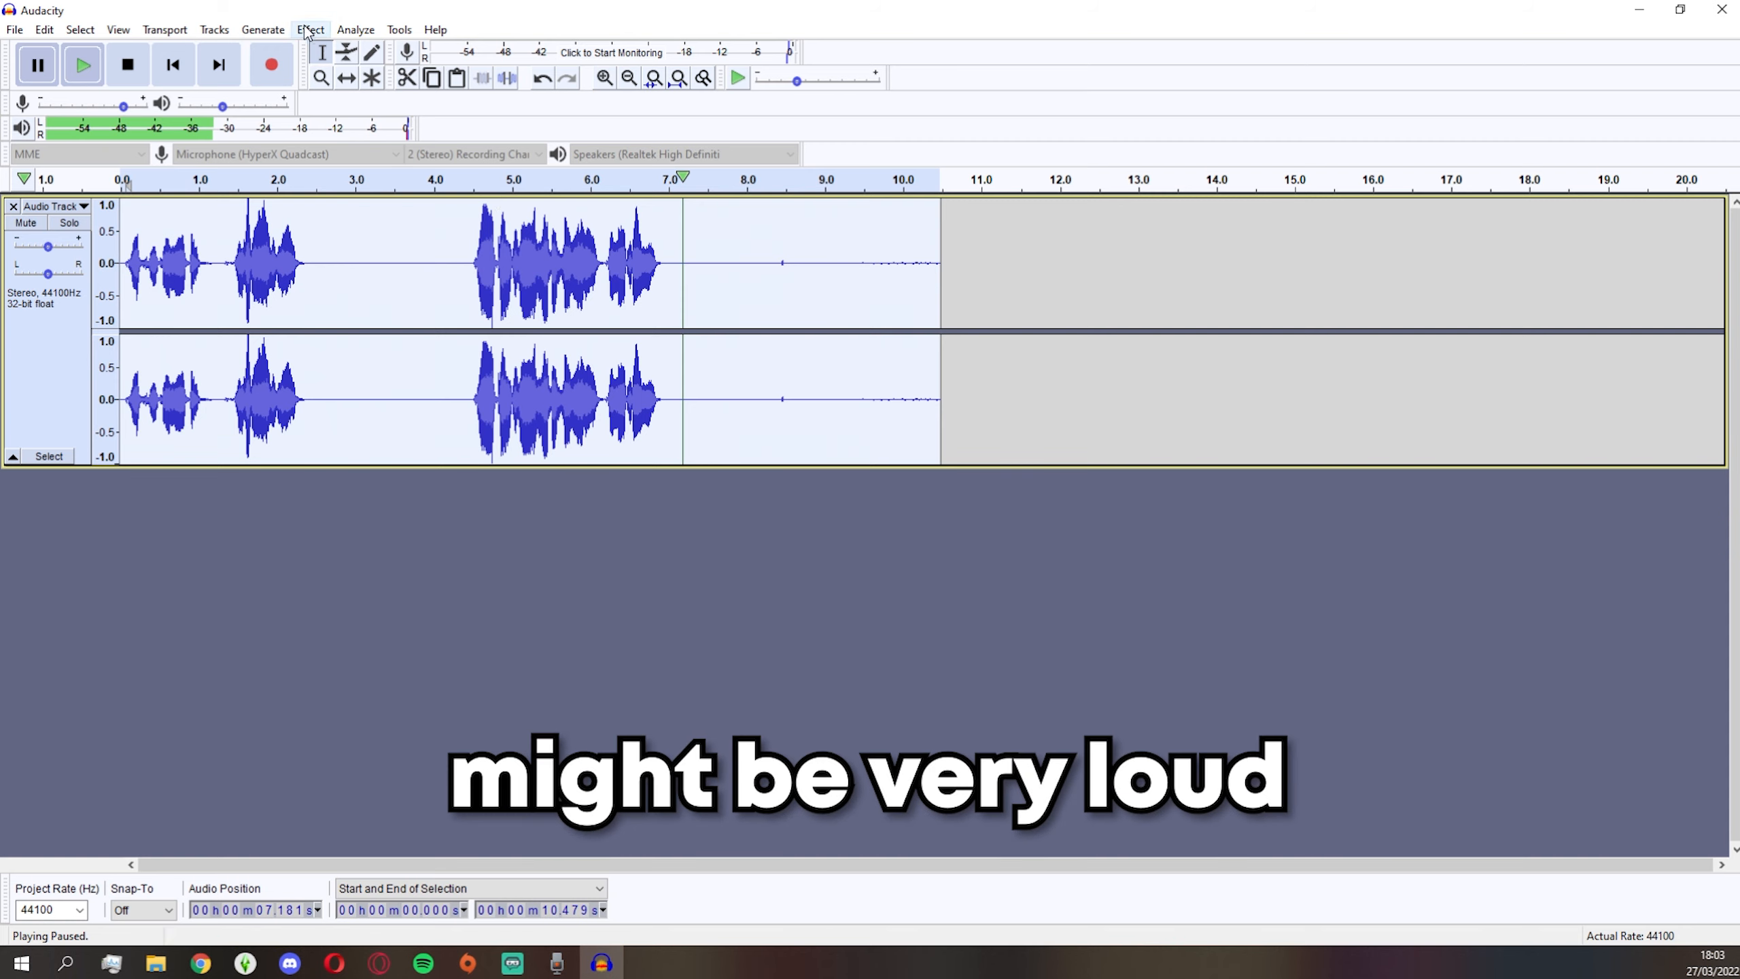
pyautogui.moveTo(444, 56)
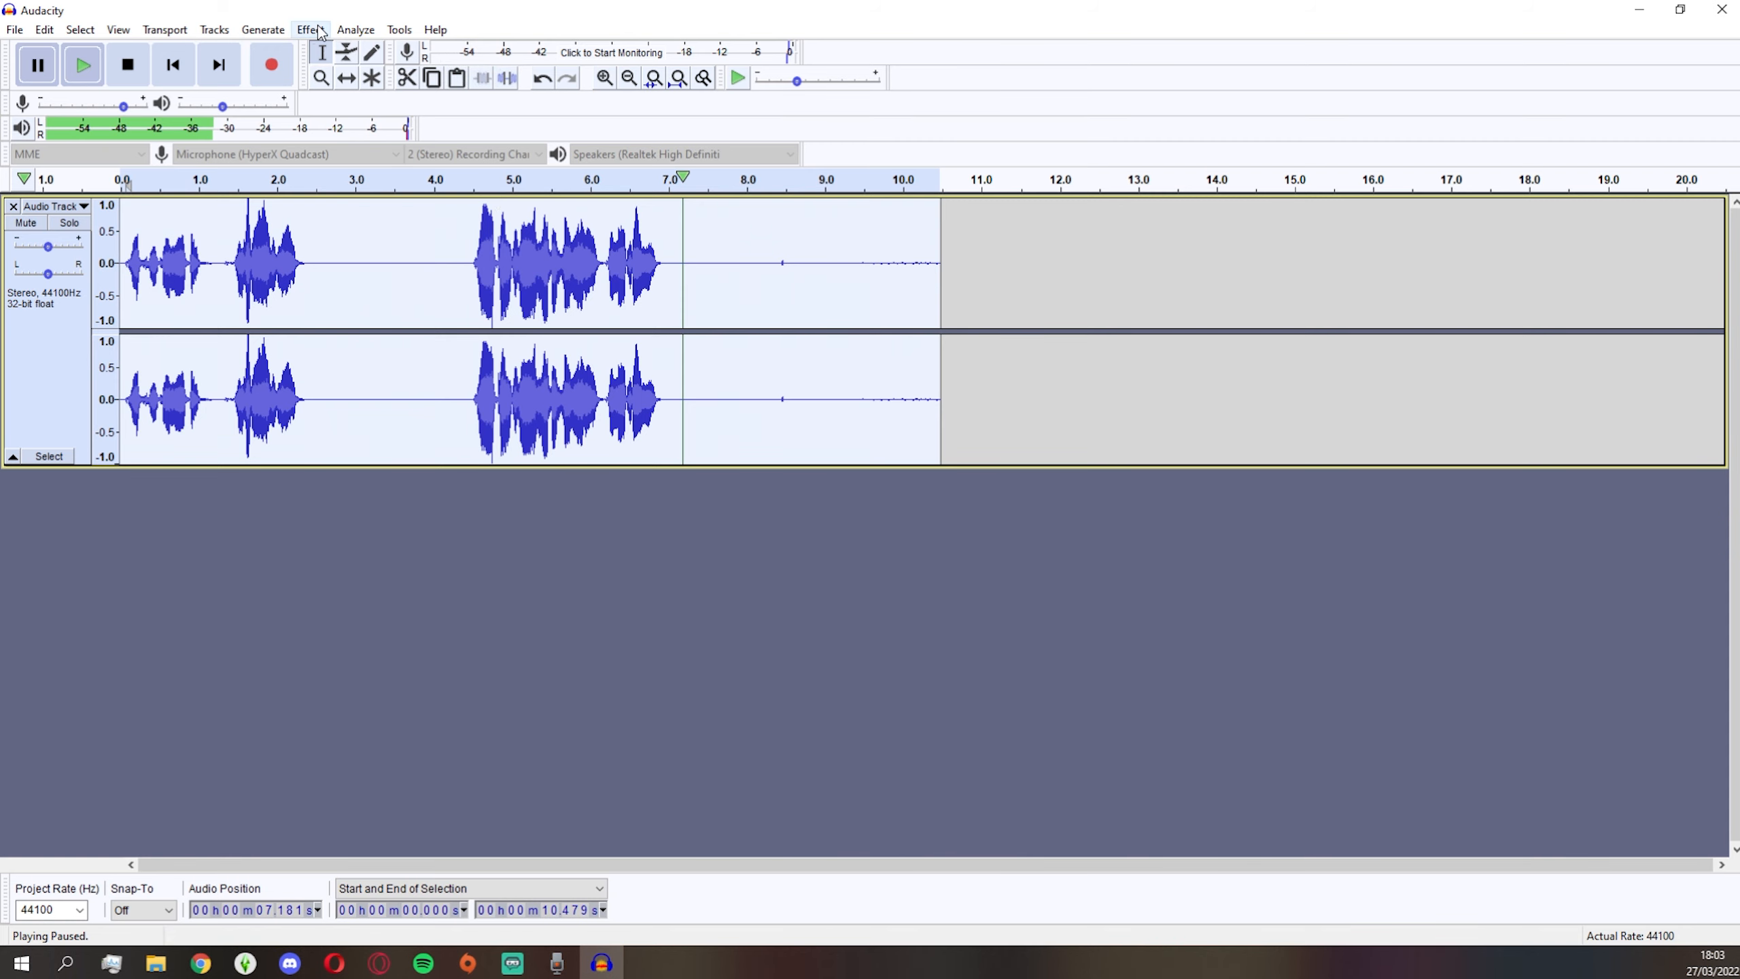
# - Replay the treble-boosted clip, stop it, and bring up the Effect menu
pyautogui.click(310, 28)
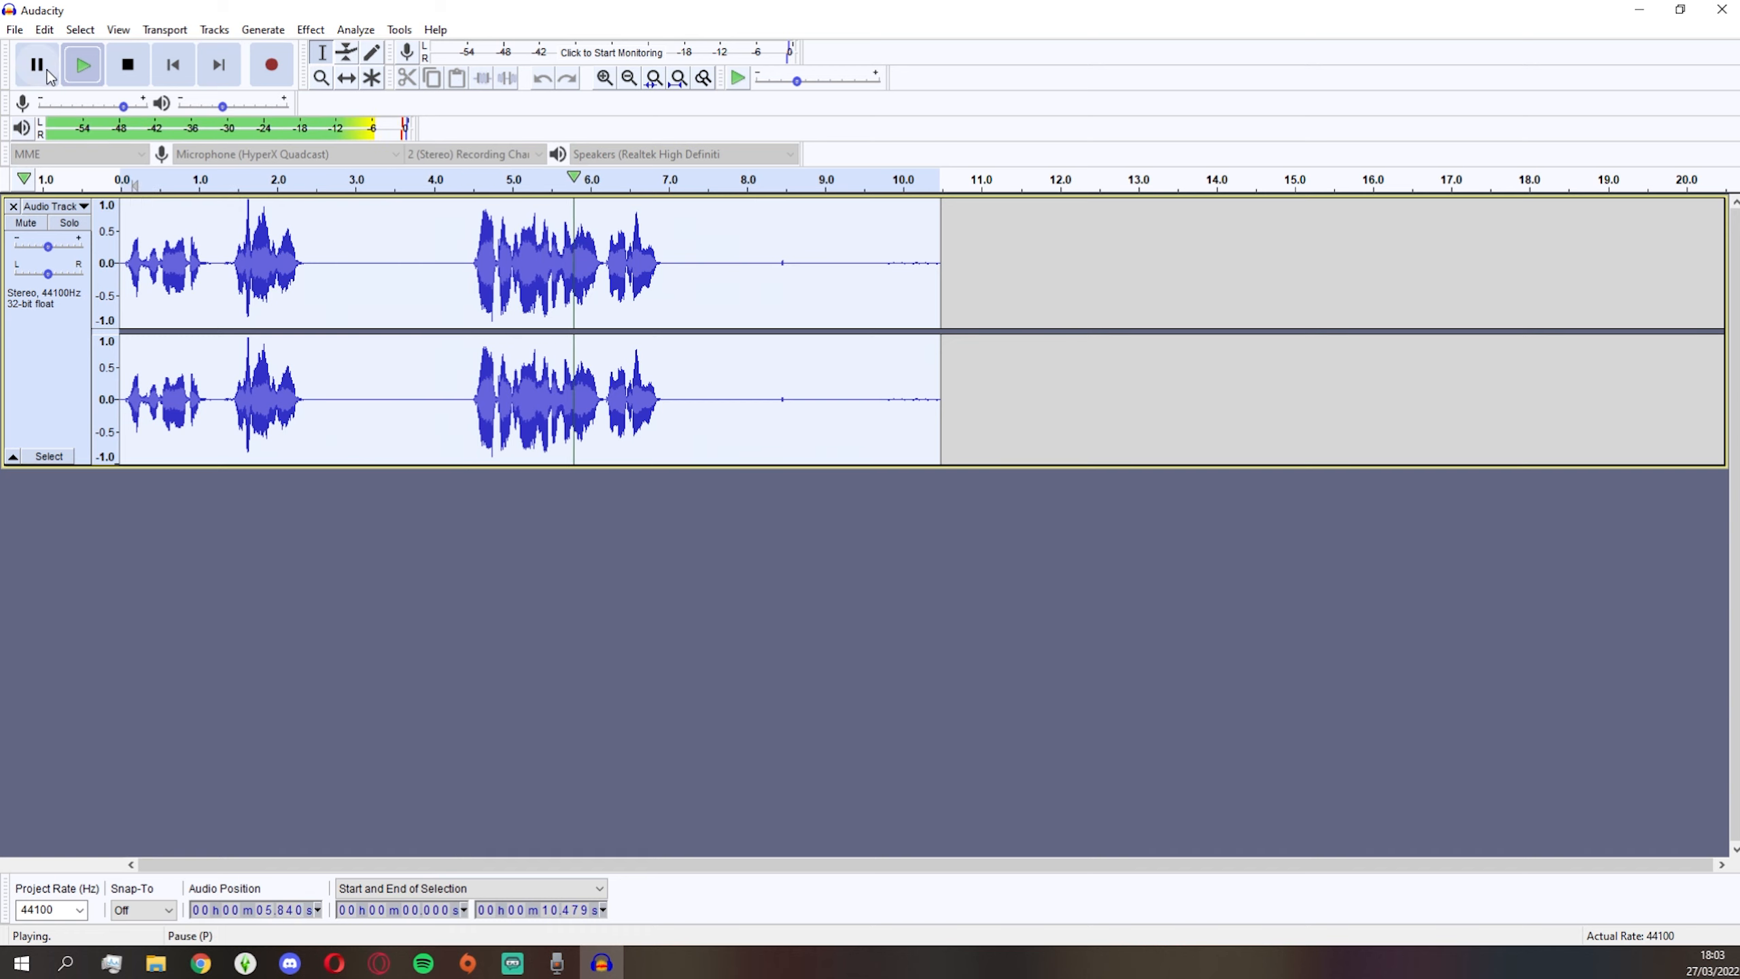
pyautogui.click(126, 65)
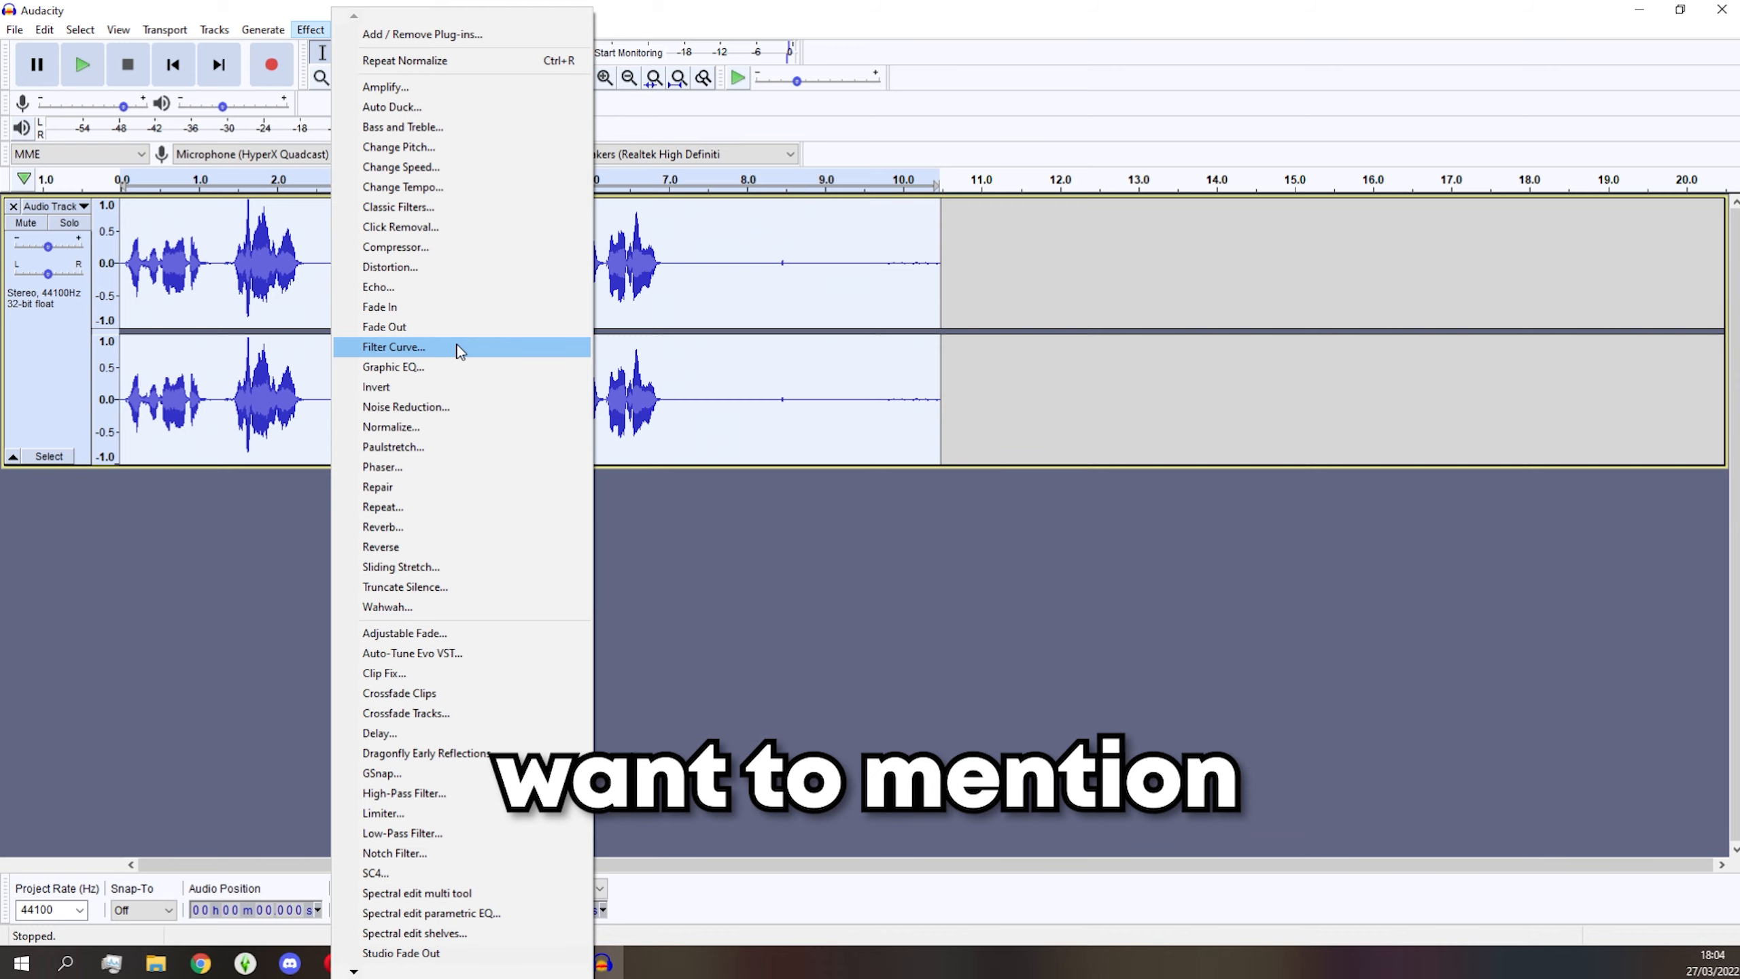
# - Load the Bass Boost preset in Filter Curve and reshape it to about +11 dB toward 130 Hz
pyautogui.click(393, 346)
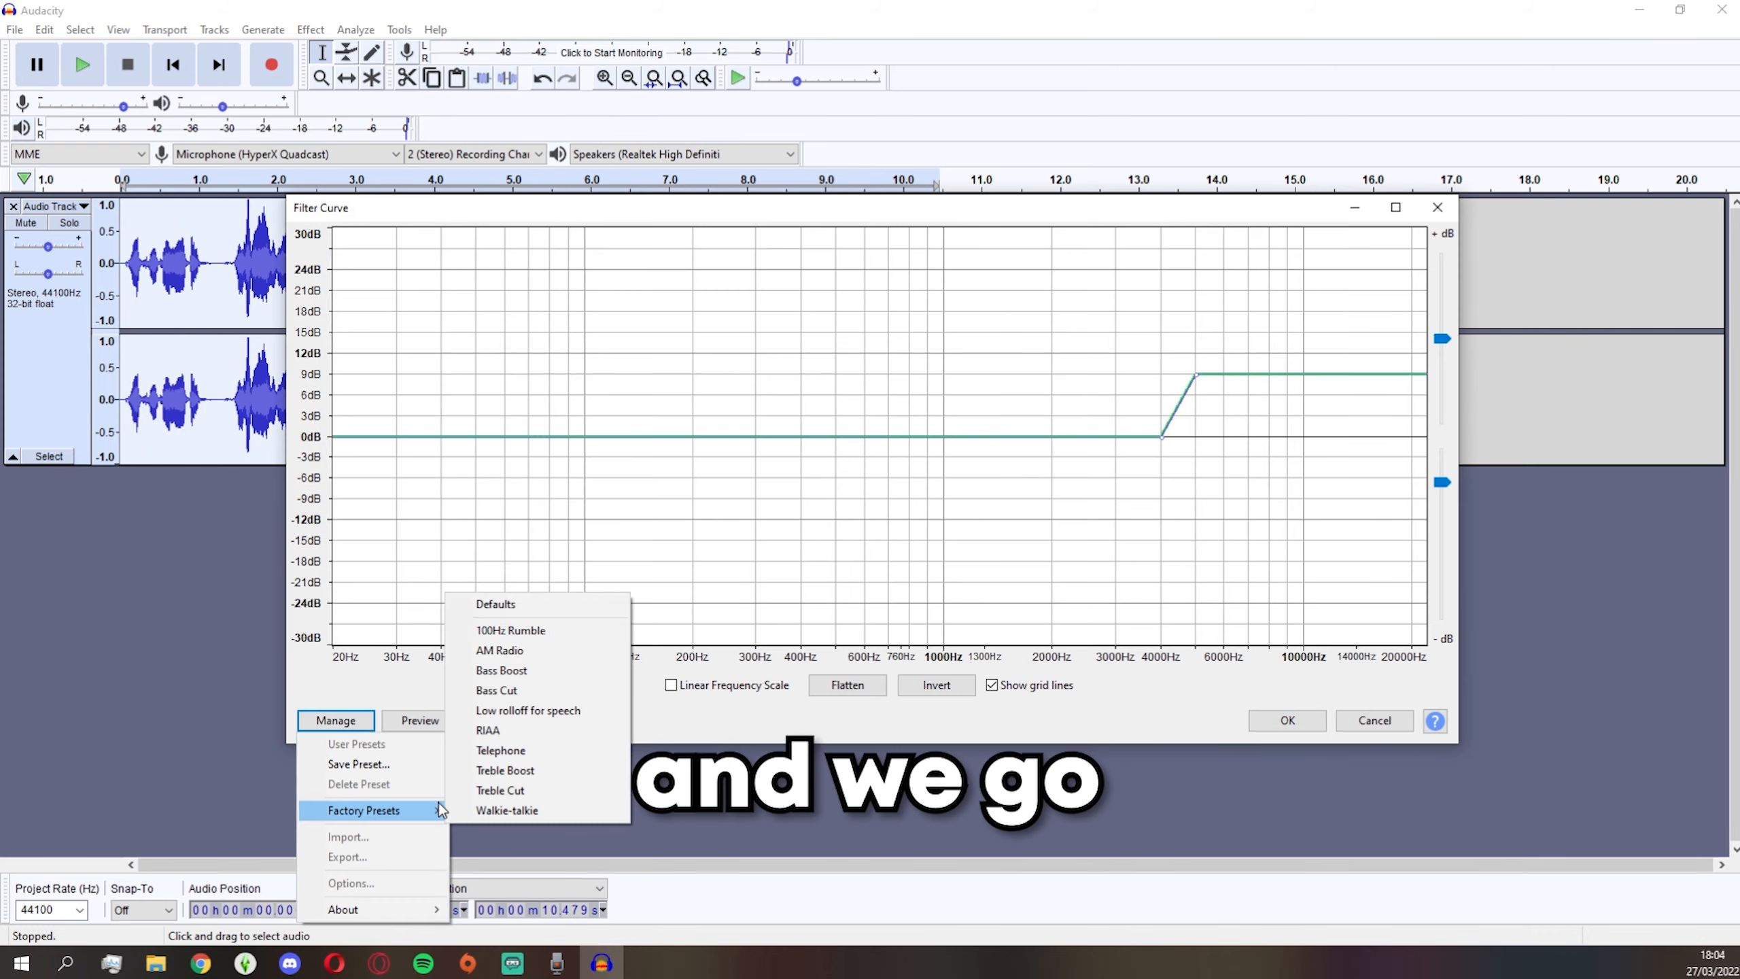
pyautogui.click(528, 710)
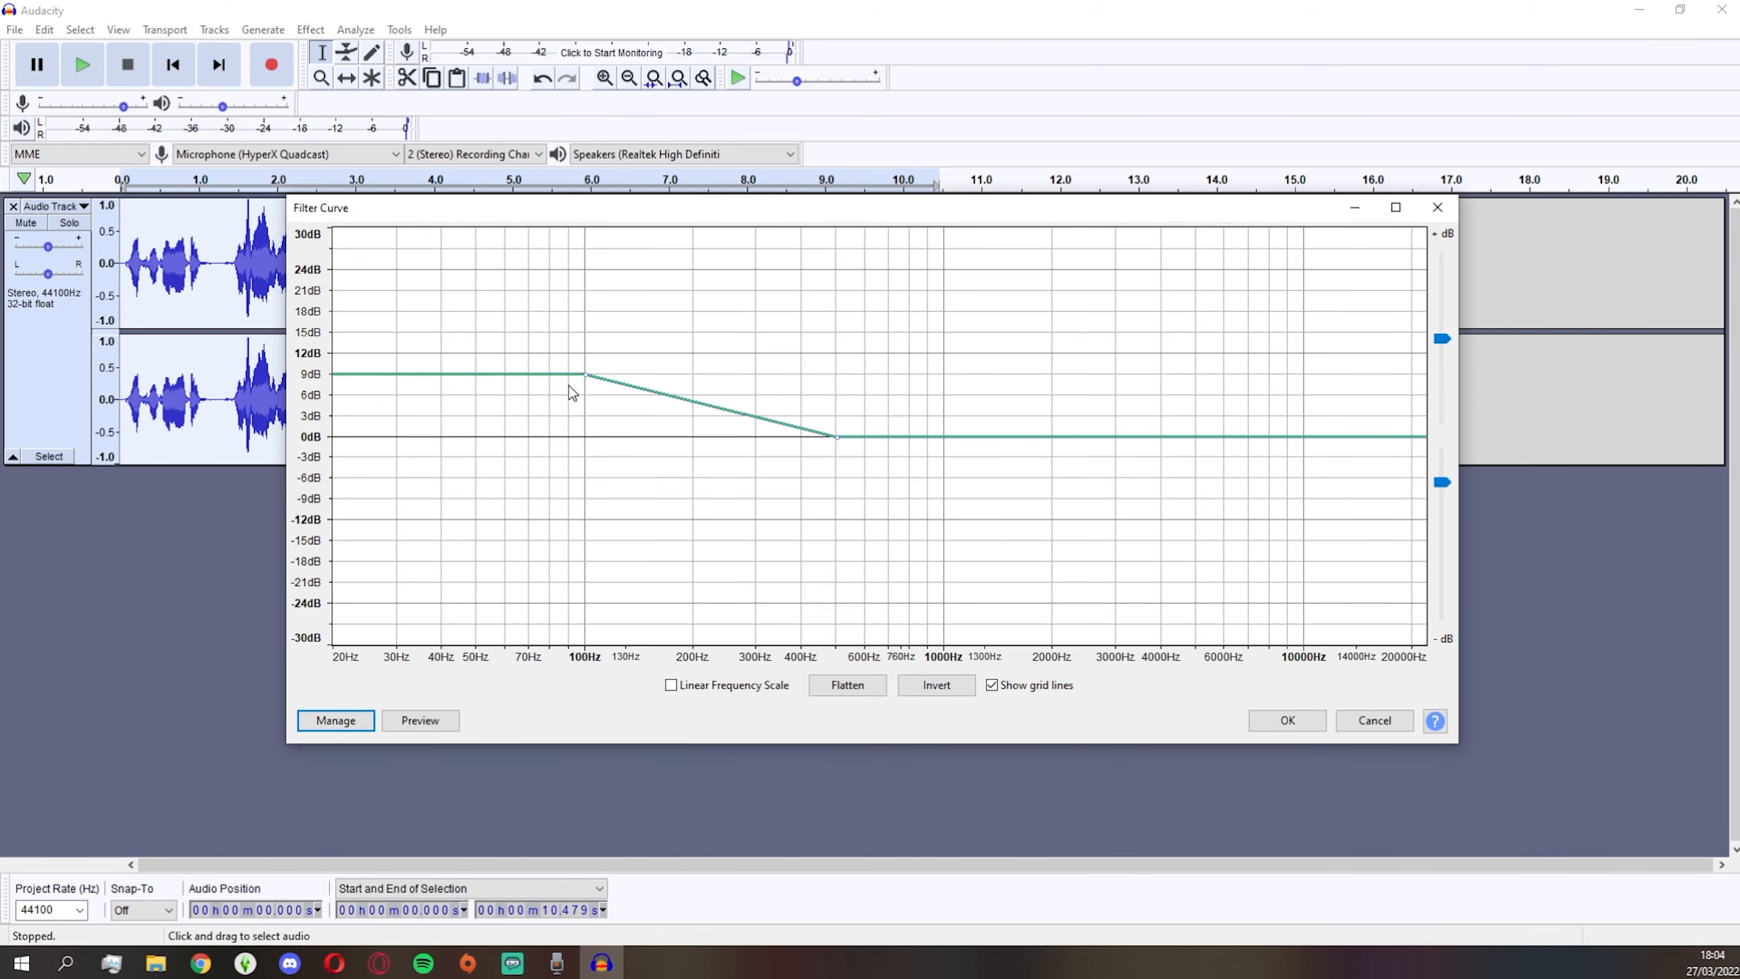
pyautogui.moveTo(589, 374); pyautogui.dragTo(590, 348)
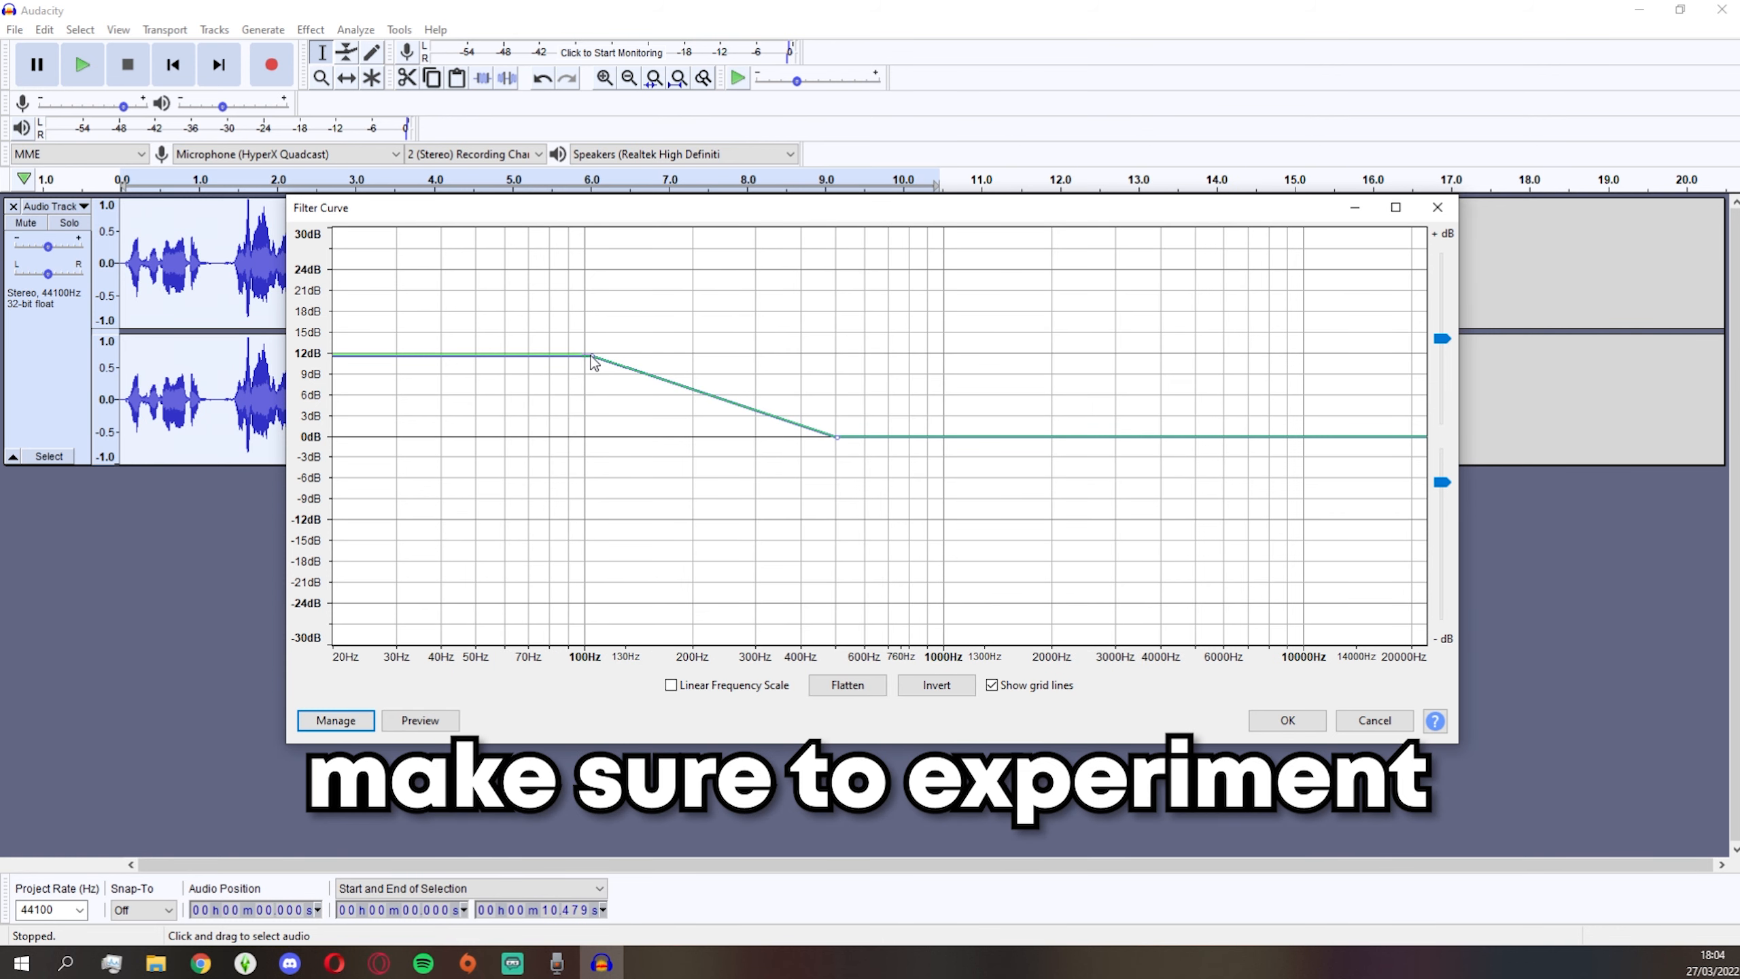
pyautogui.moveTo(588, 355); pyautogui.dragTo(643, 363)
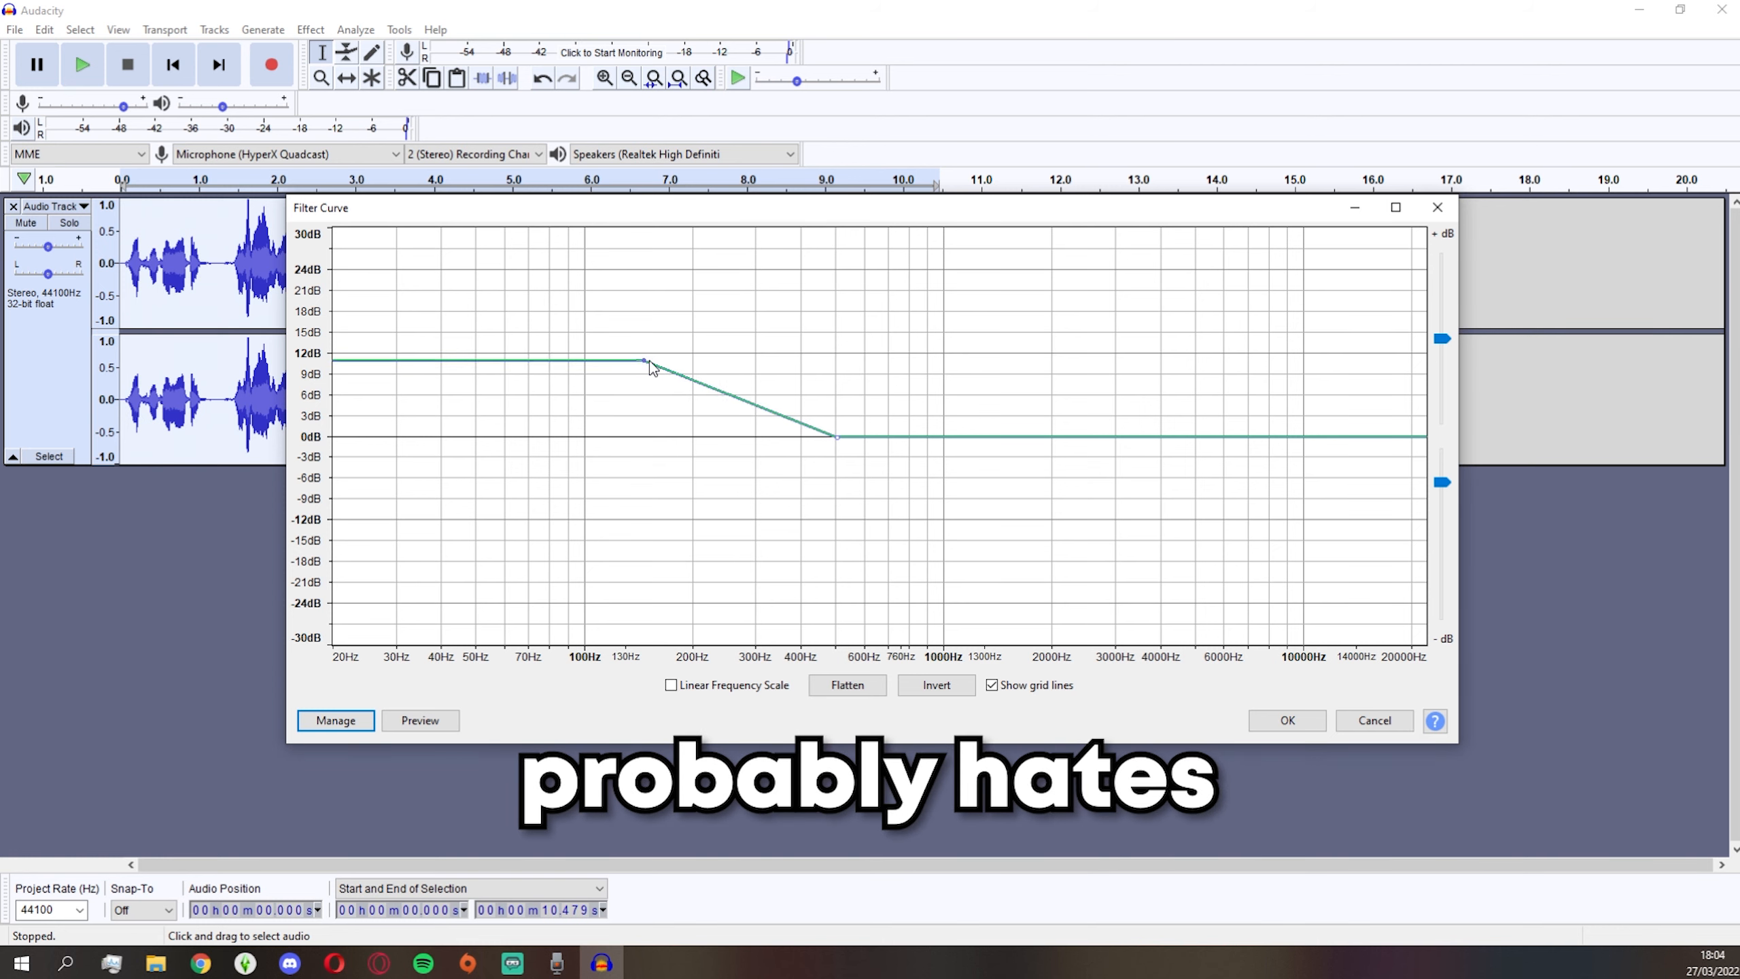
pyautogui.moveTo(643, 363); pyautogui.dragTo(580, 371)
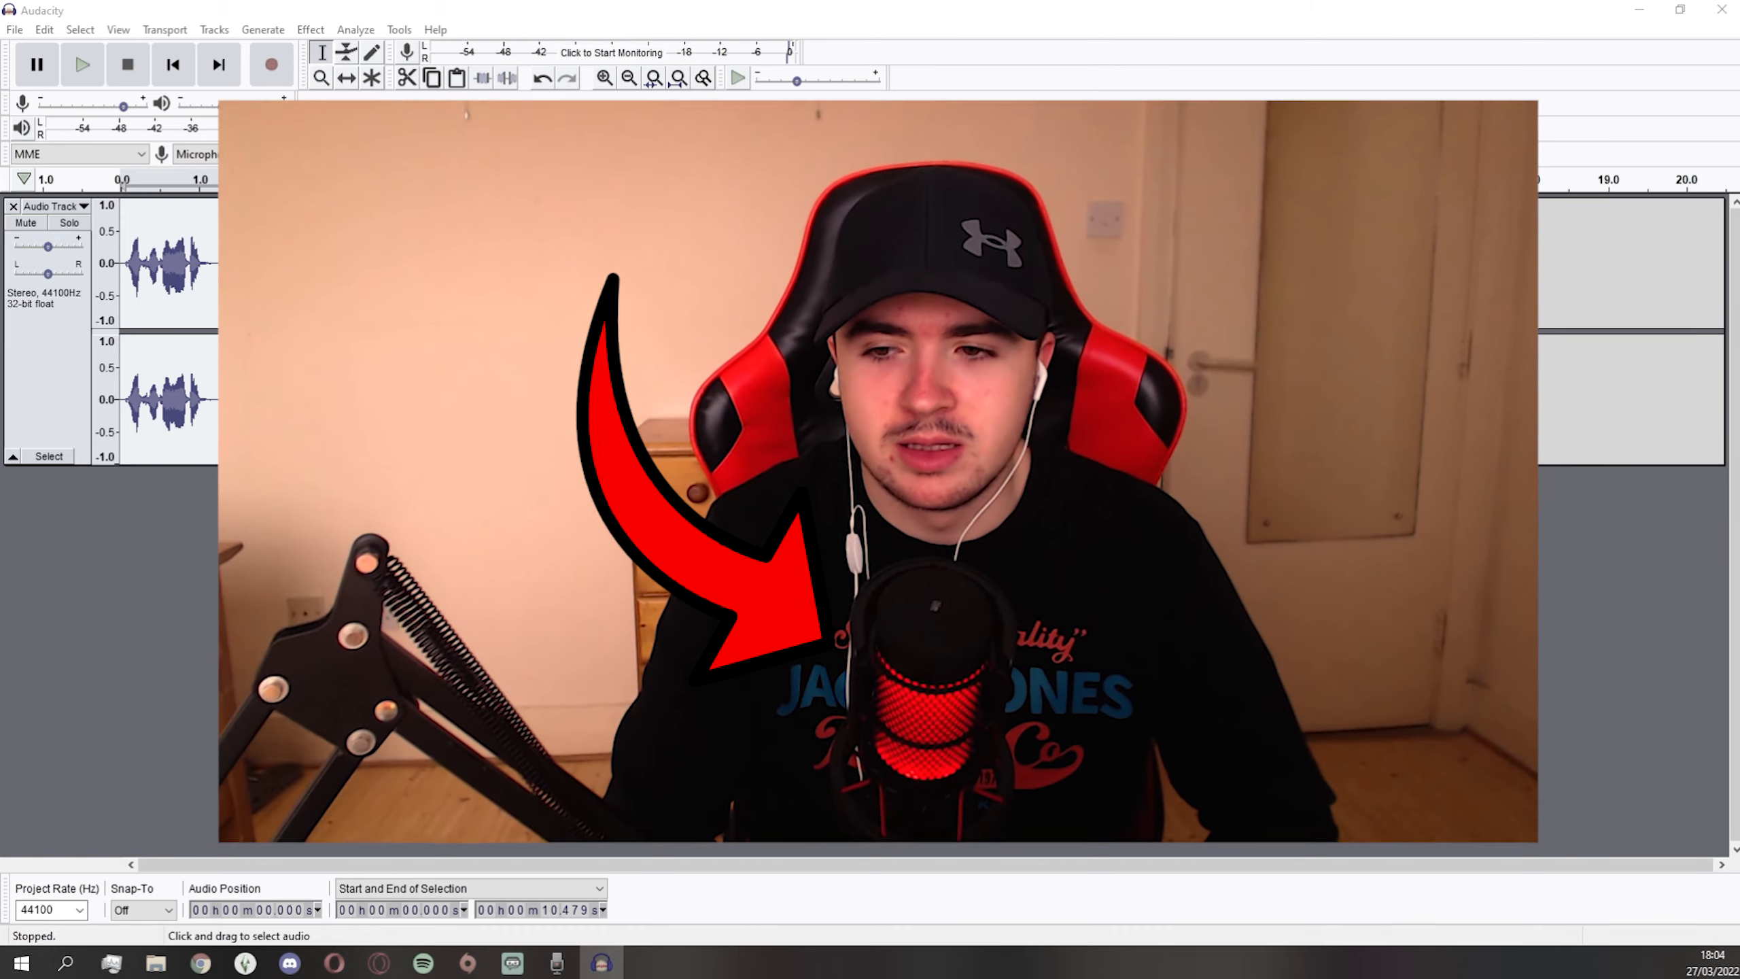
# - Apply the adjusted bass boost curve and remove the voice track
pyautogui.click(310, 28)
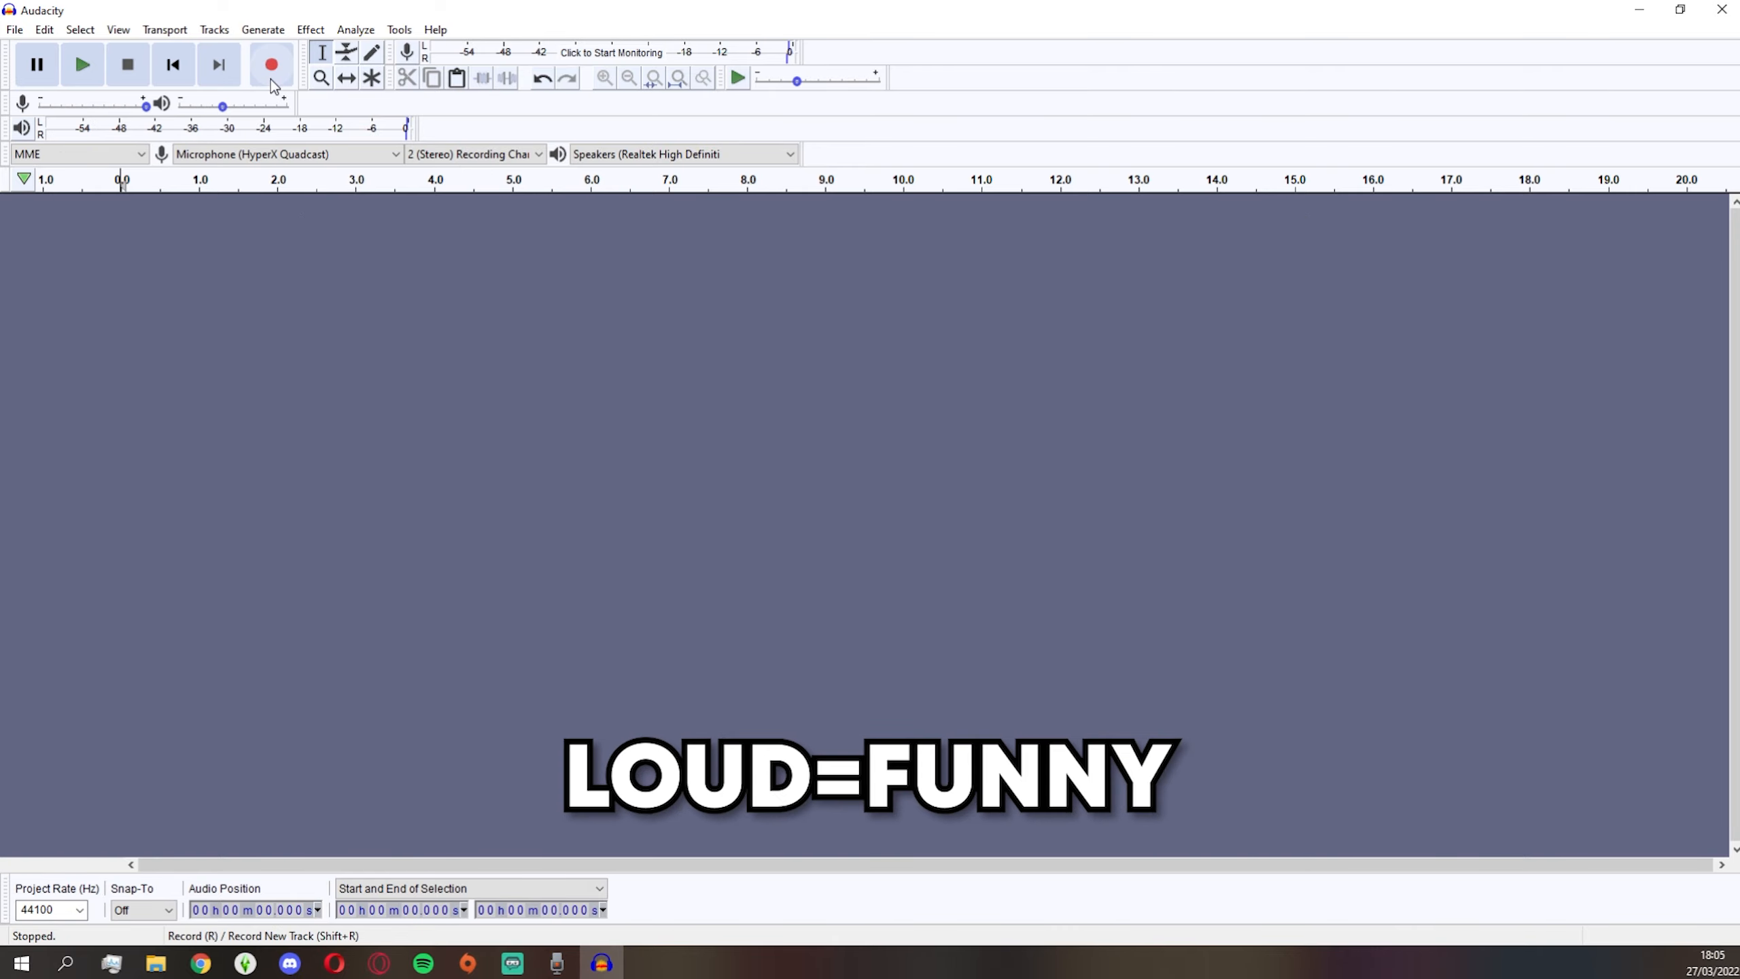
# - Record a brief shouted test take, then stop it for discarding
pyautogui.click(271, 63)
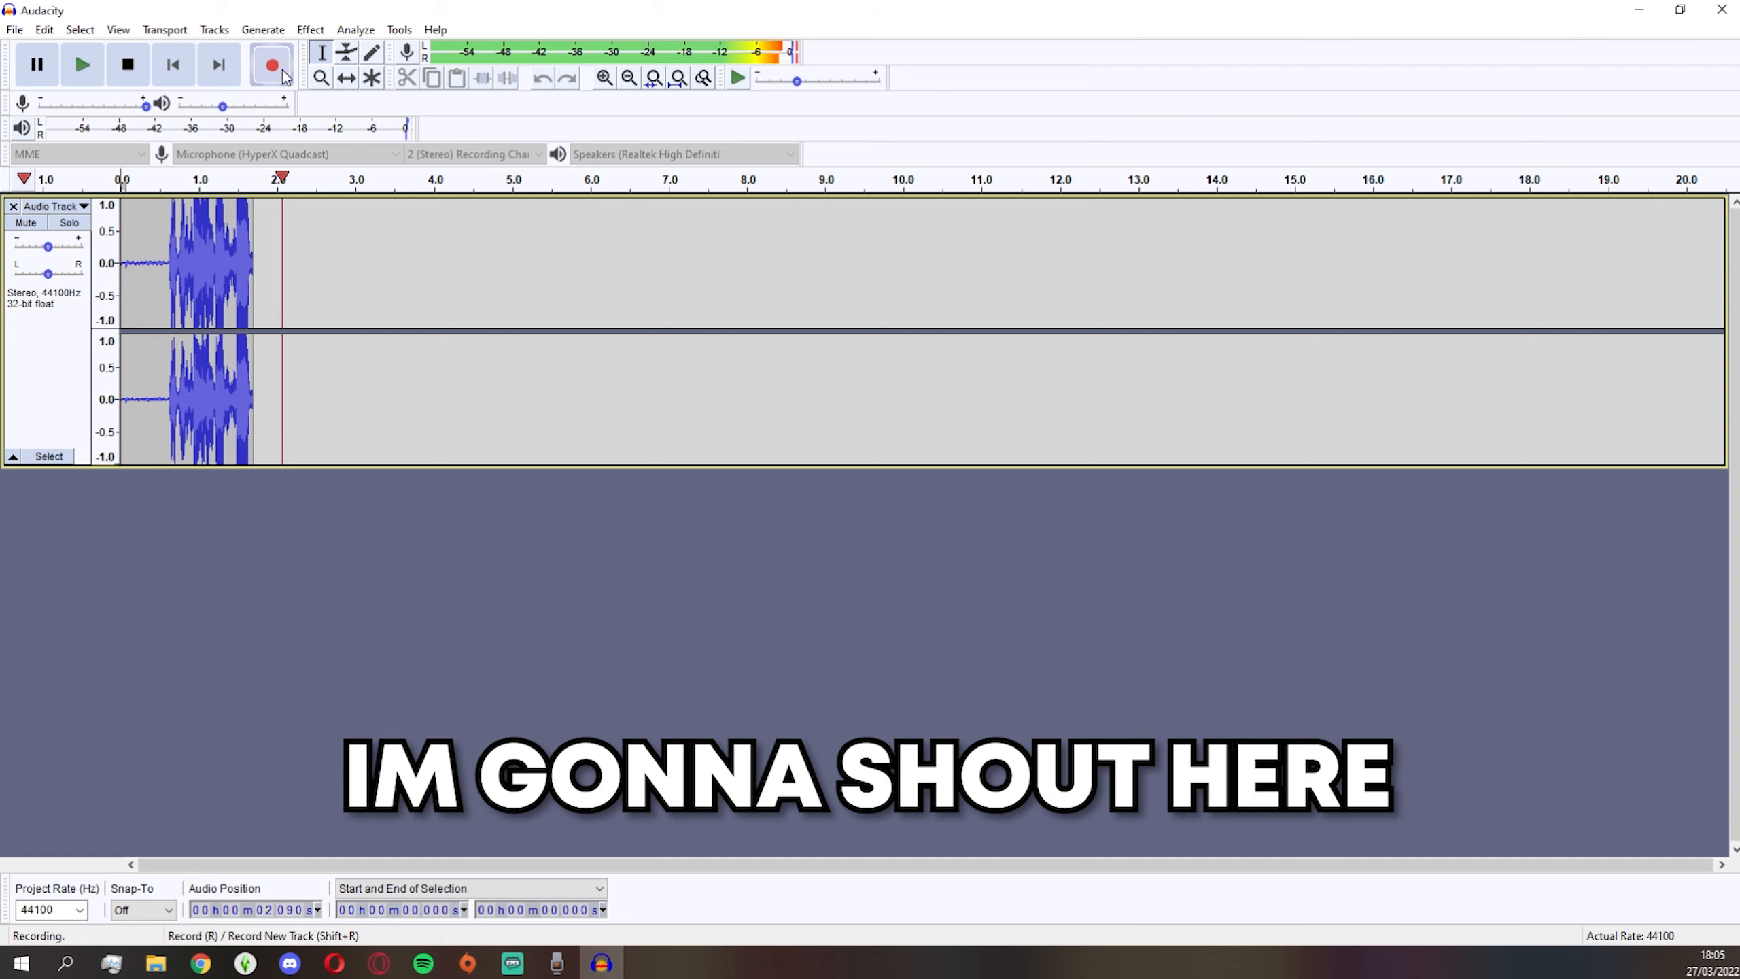
pyautogui.click(126, 63)
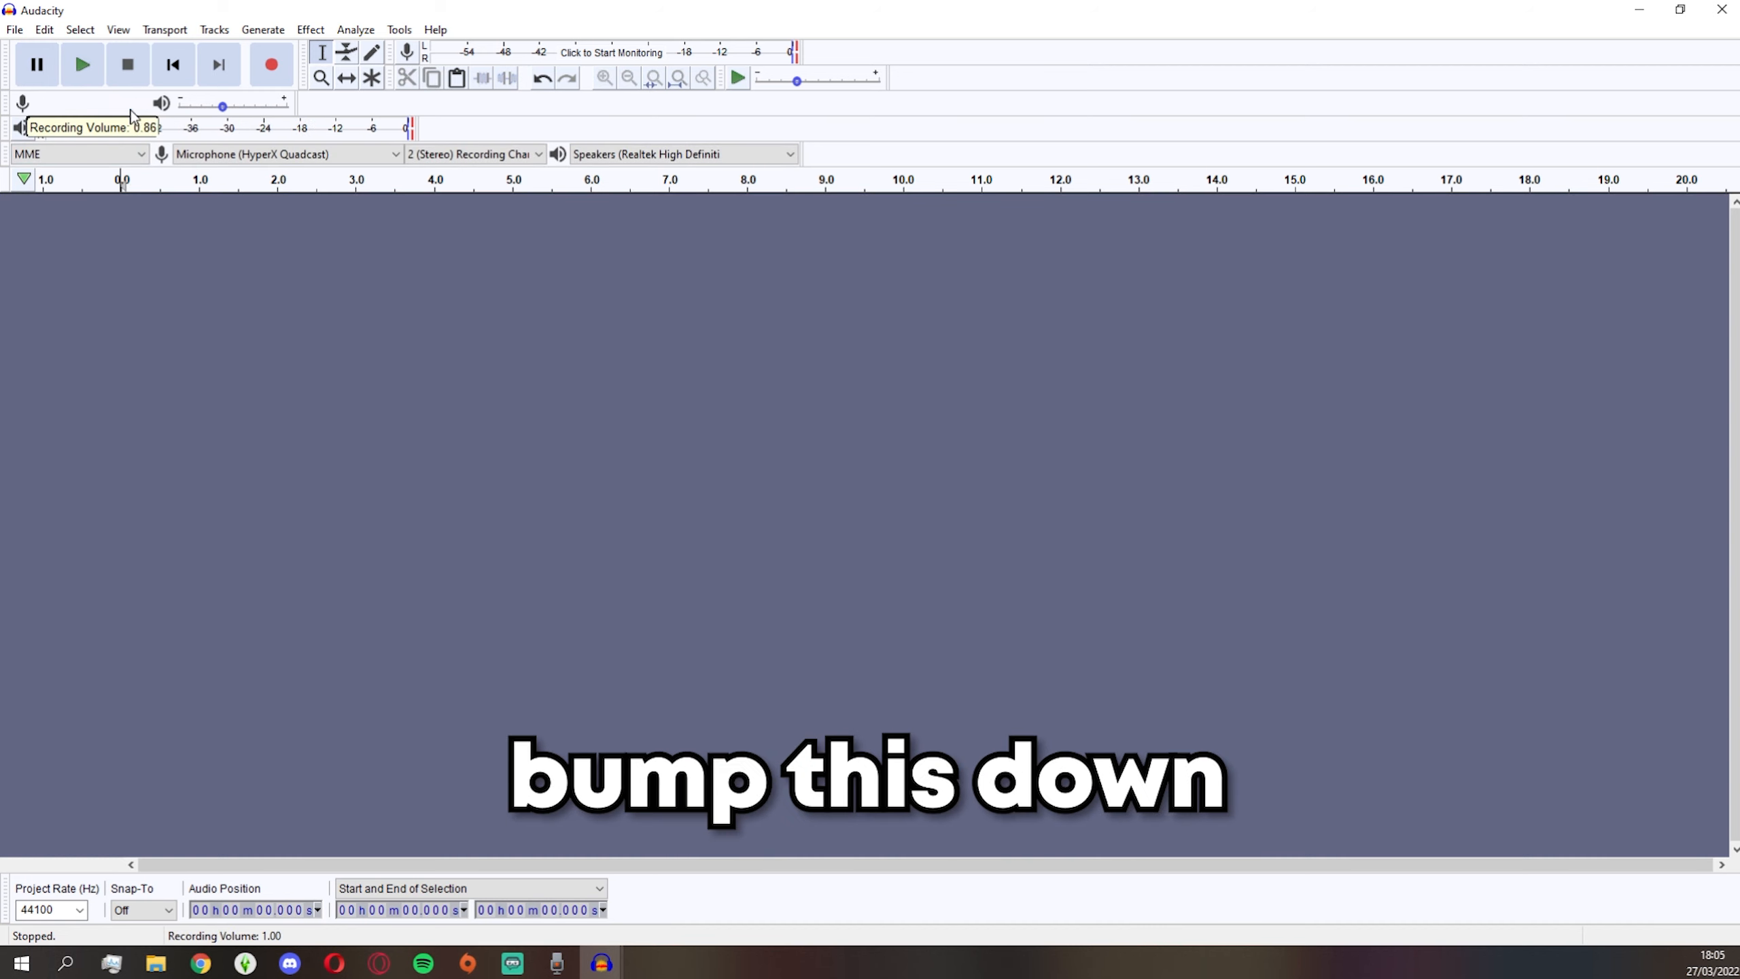
# - Drop the recording volume slider to about 0.70 and capture a short test take
pyautogui.moveTo(142, 106); pyautogui.dragTo(114, 107)
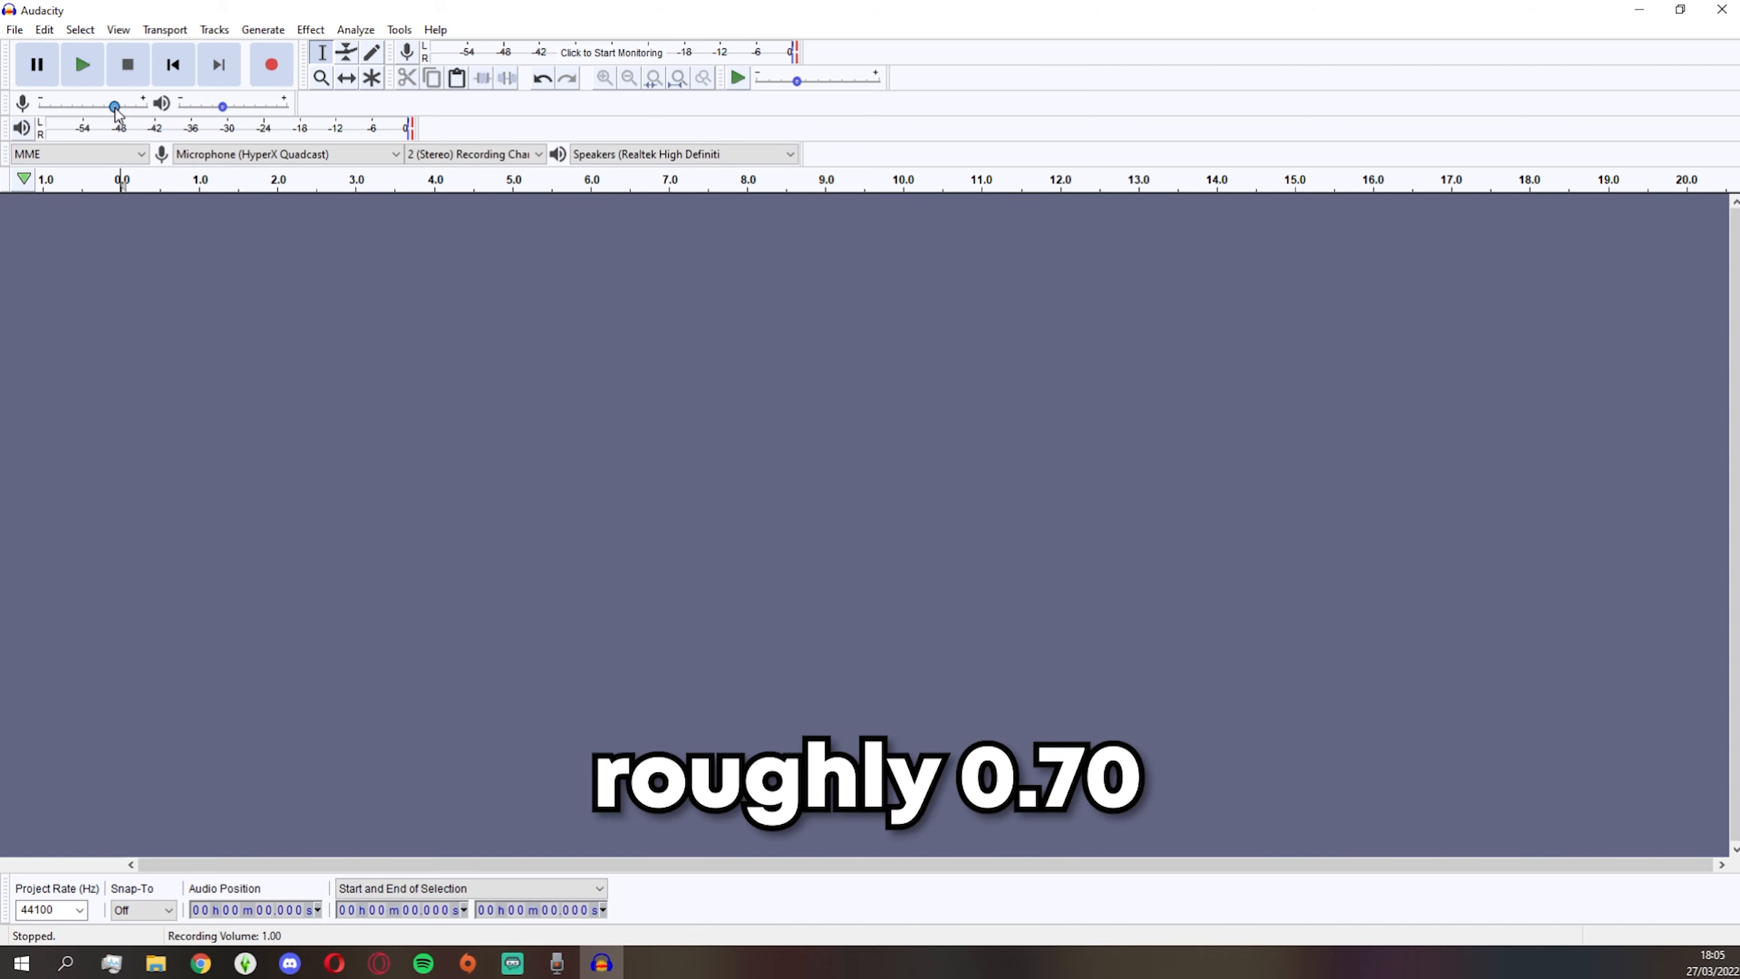
pyautogui.click(270, 63)
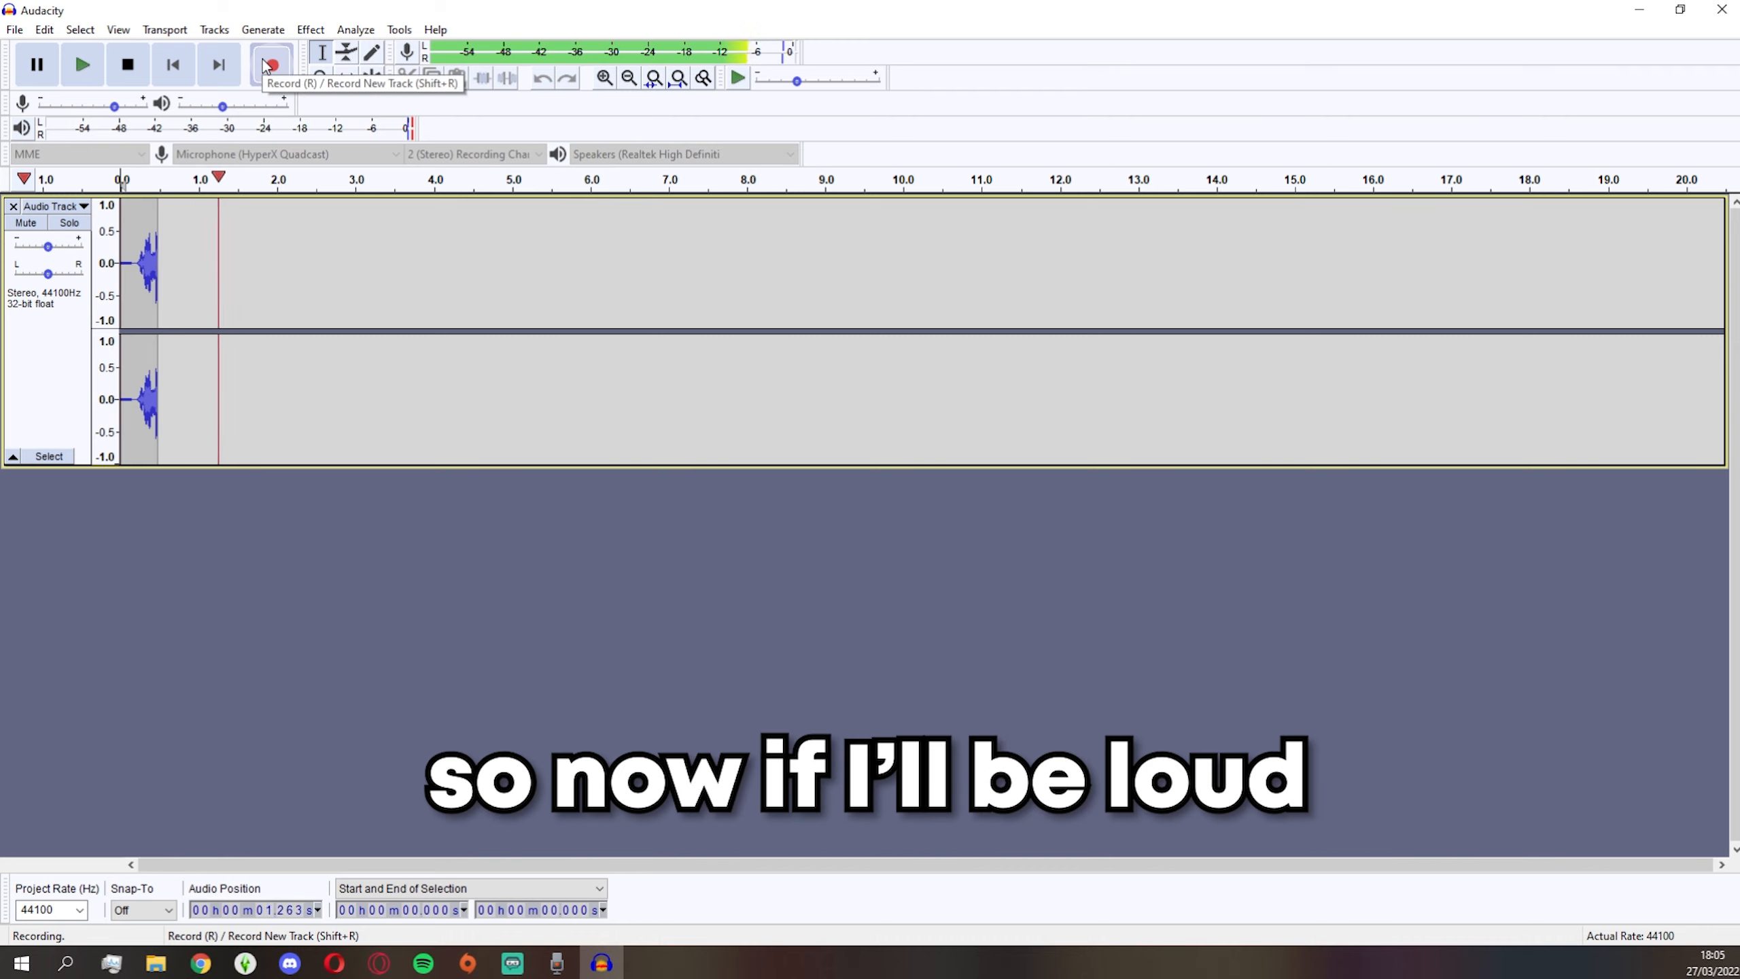
pyautogui.click(37, 63)
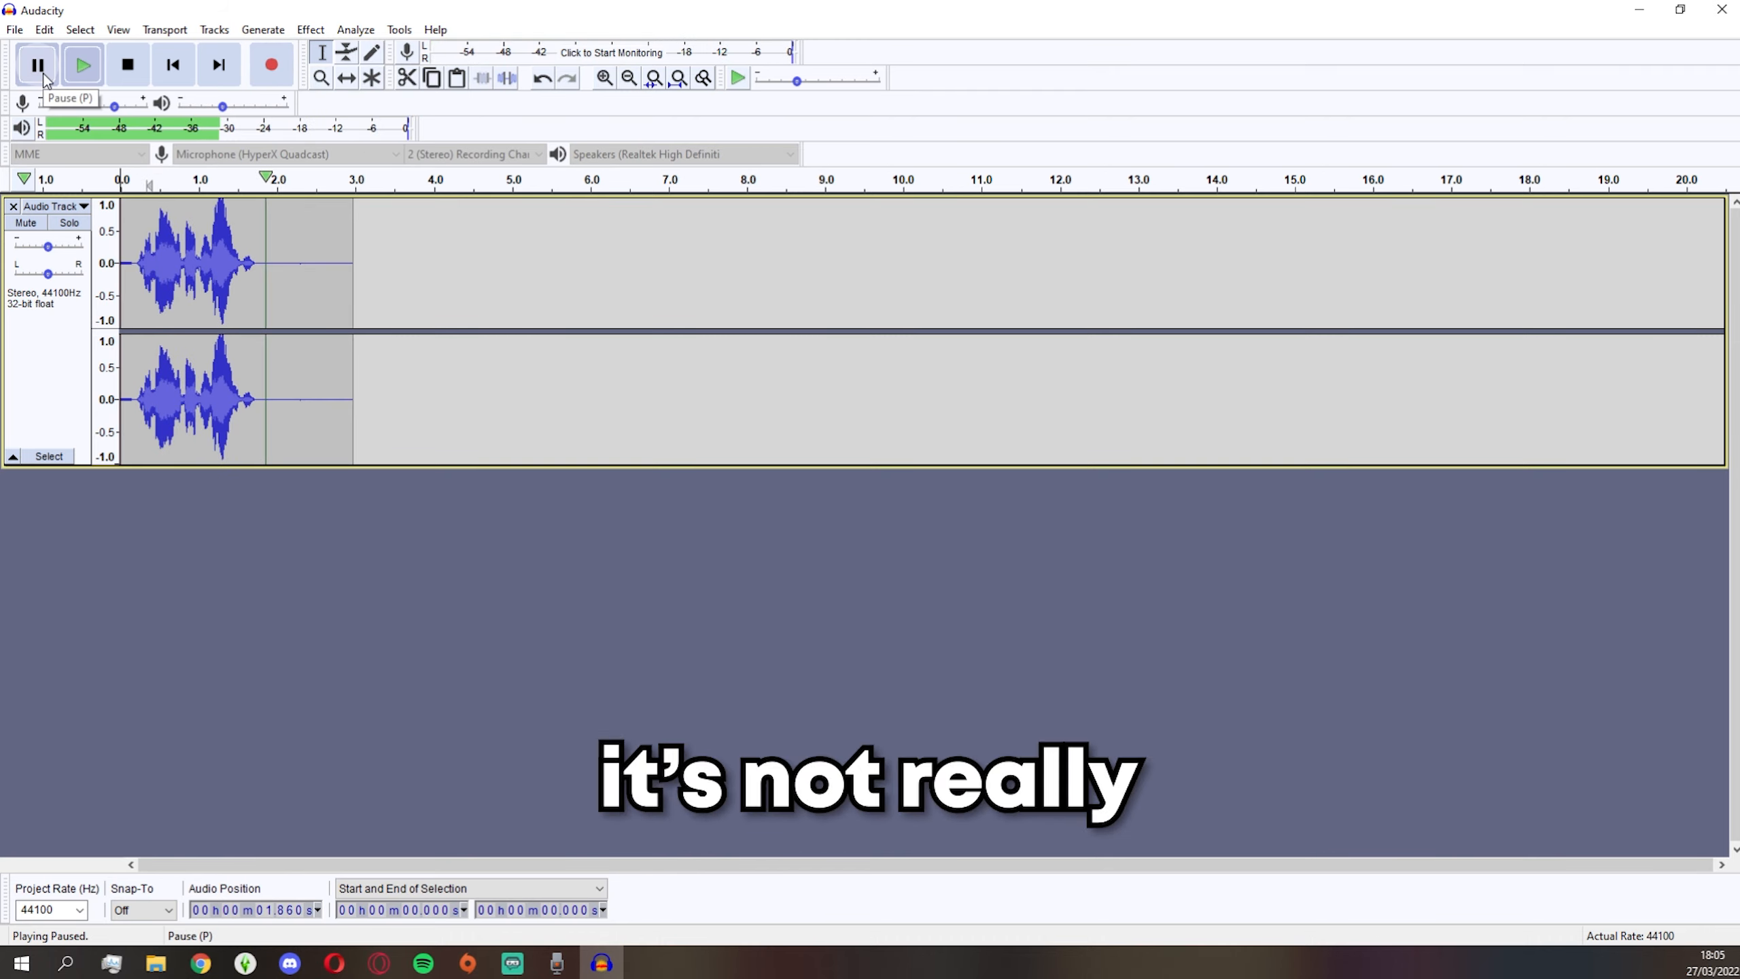